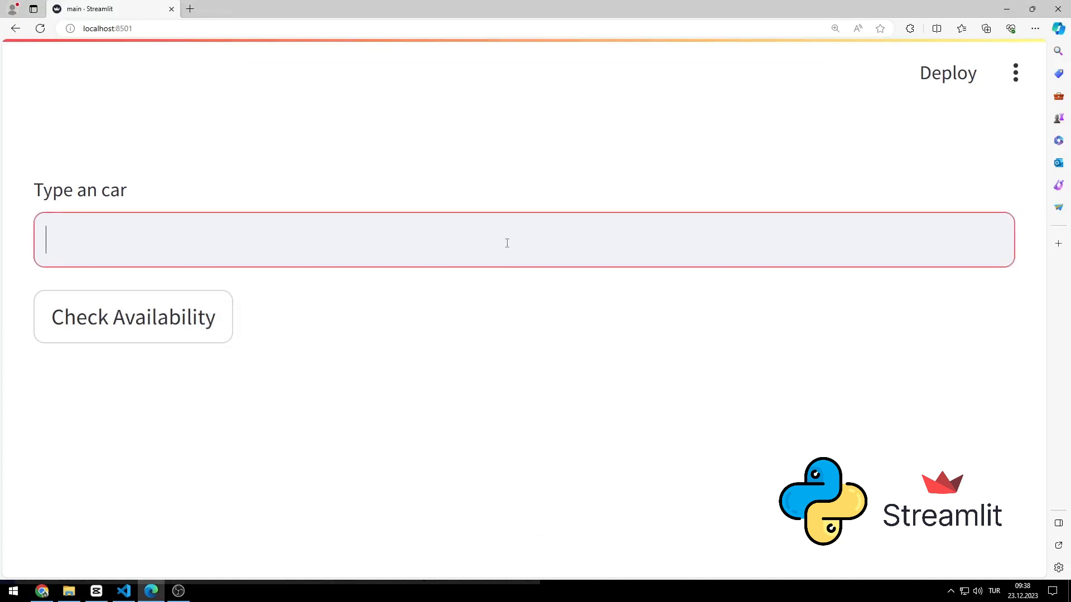
Step: Check Toyota, Mercedes and Fiat in the finished app to see the have/don't-have messages
text(Toy)
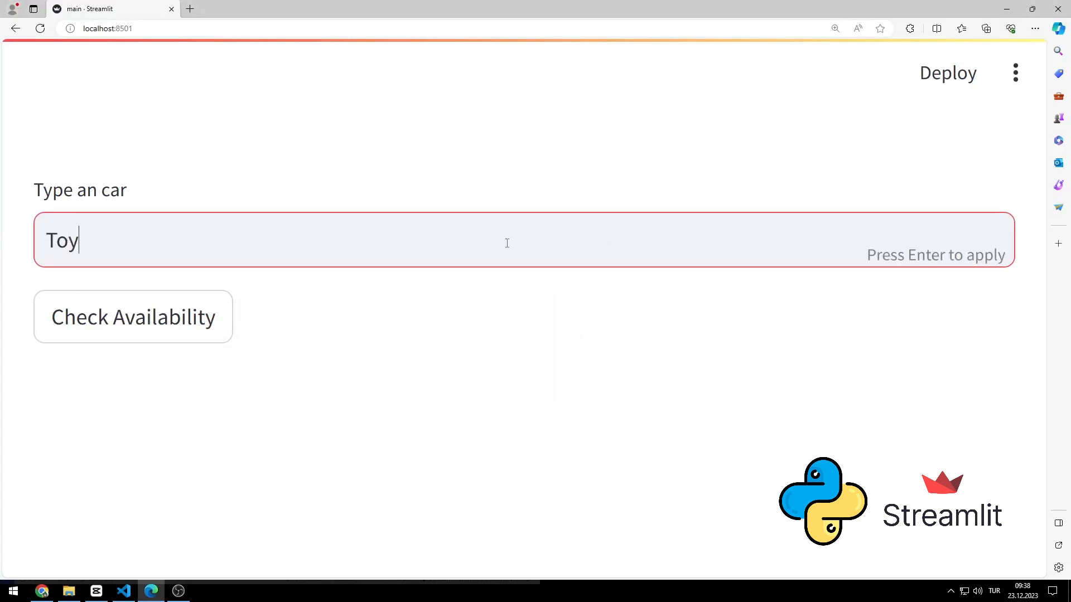
text(ota)
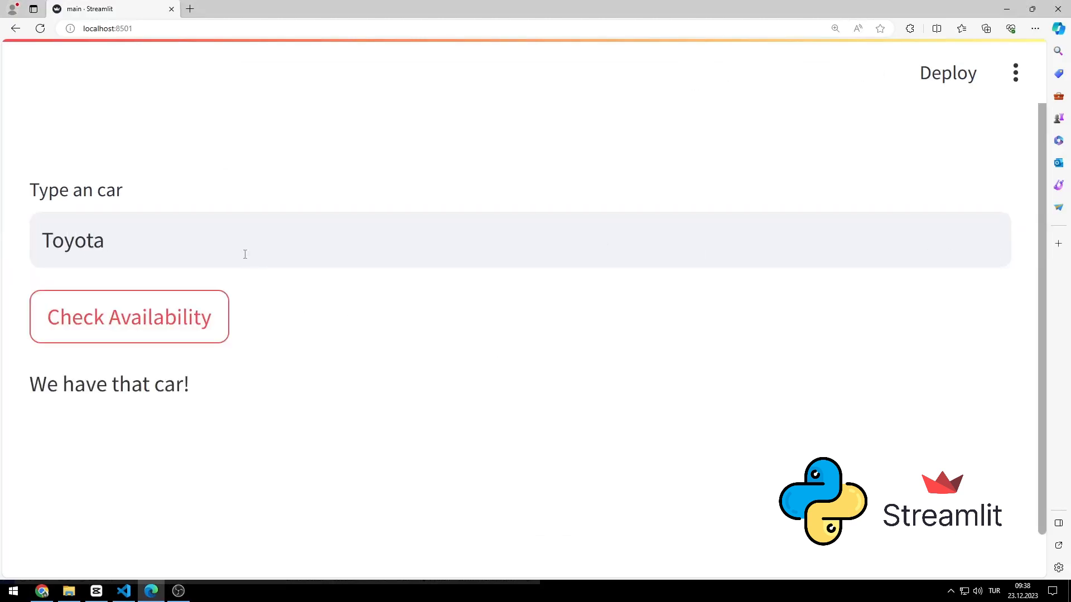
text(M)
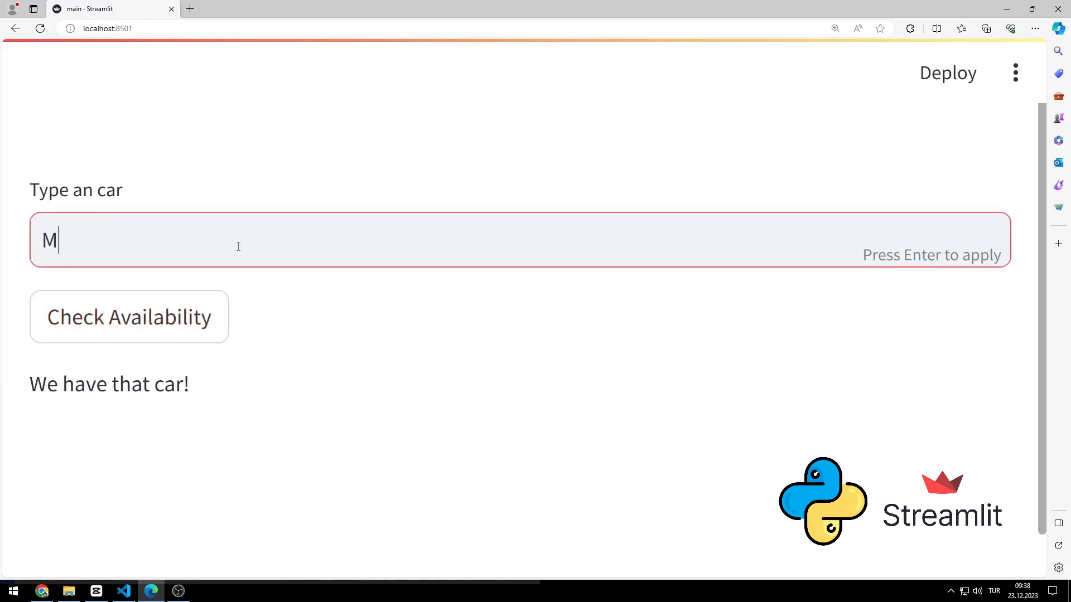
text(ercedes)
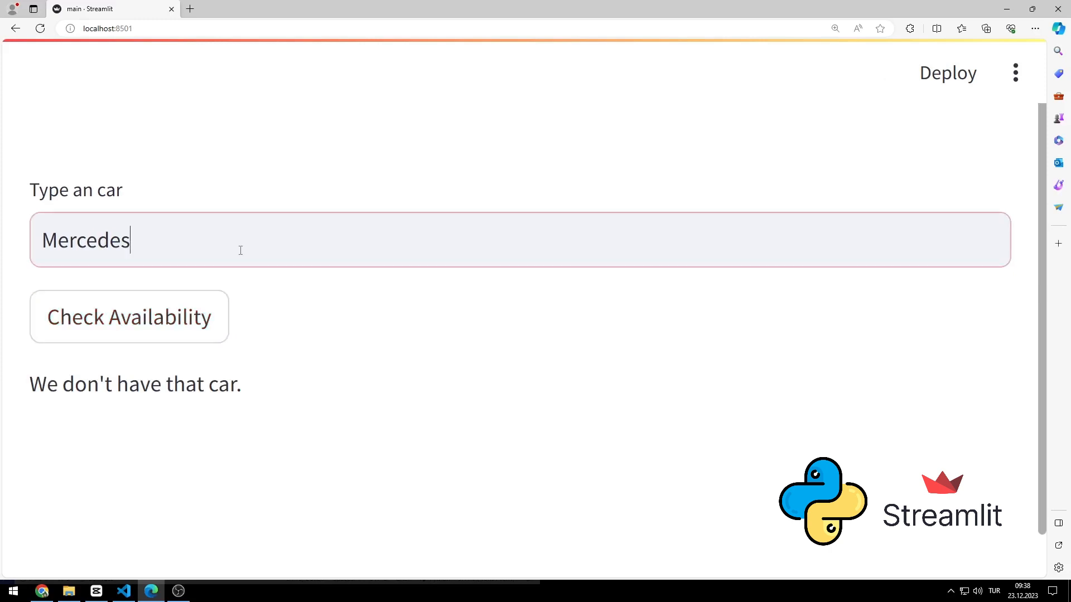
text(Fiat)
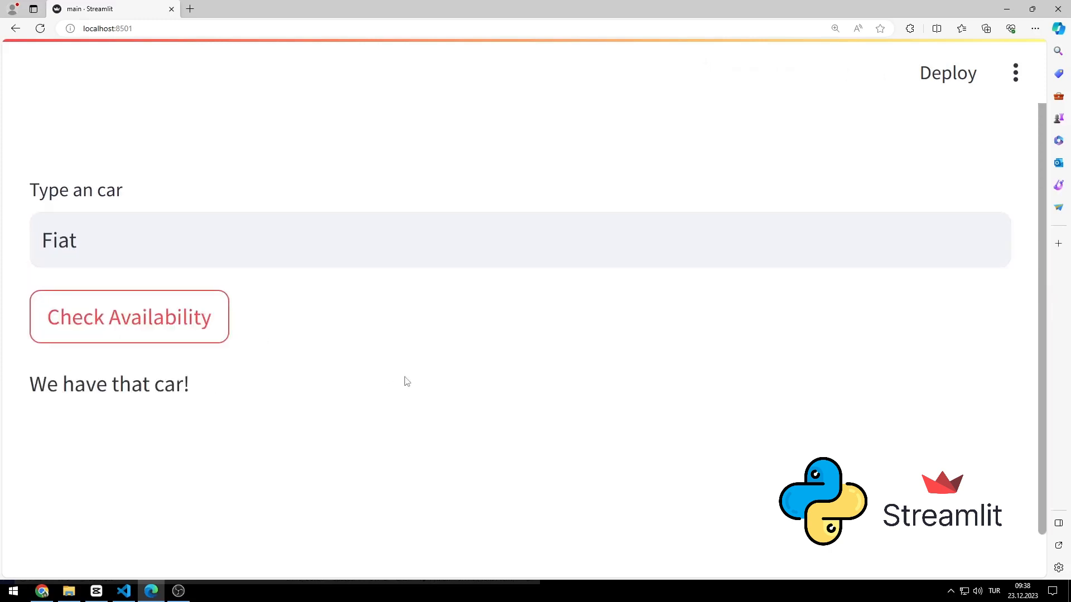
Step: Replace Fiat with Mustang and check its availability
double_click(53, 241)
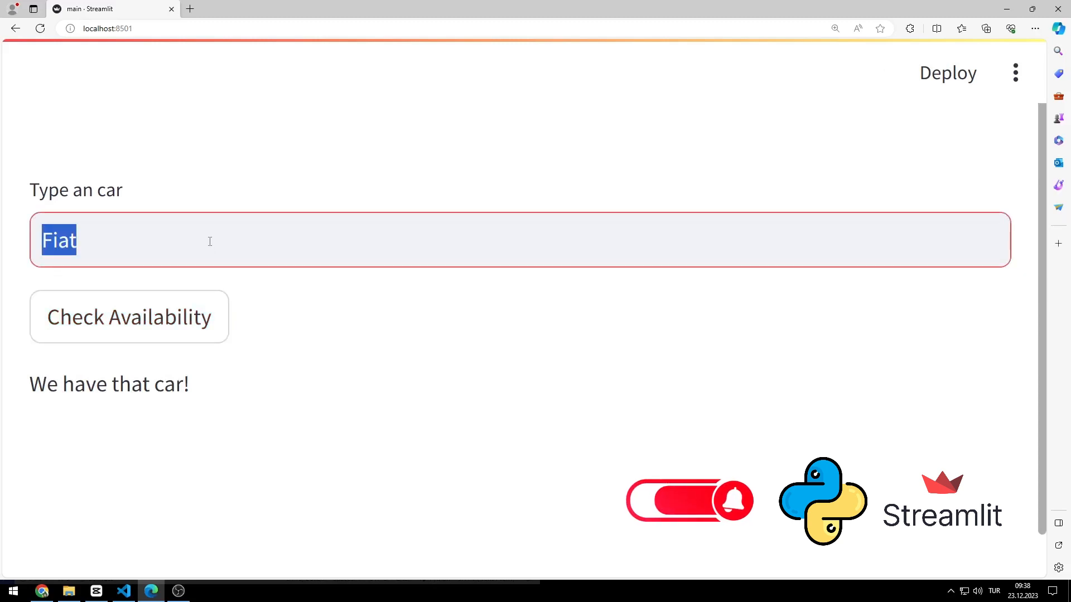
text(Mustang)
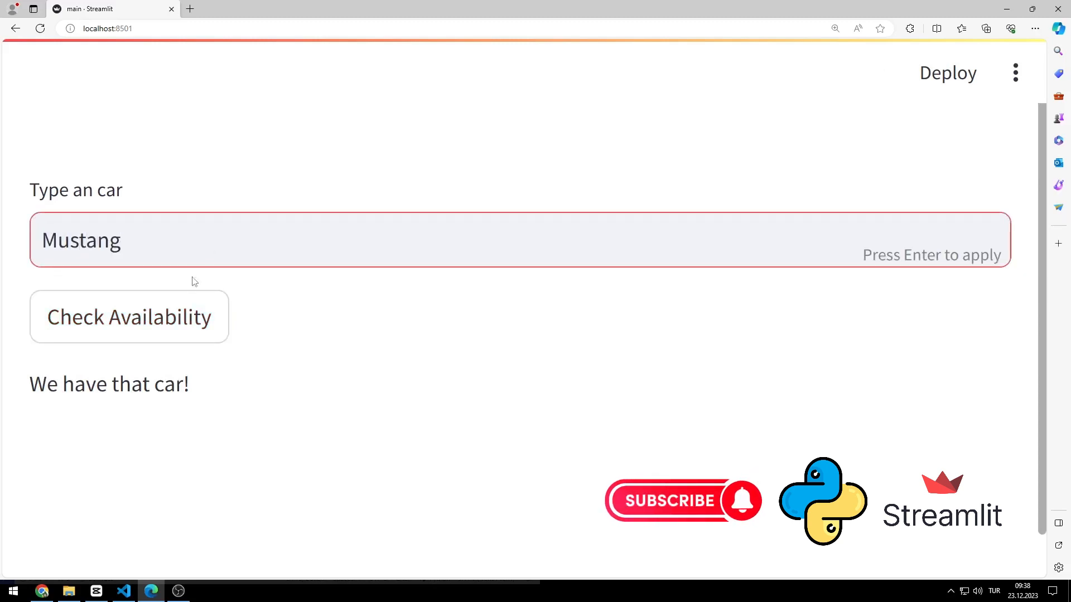
click(130, 317)
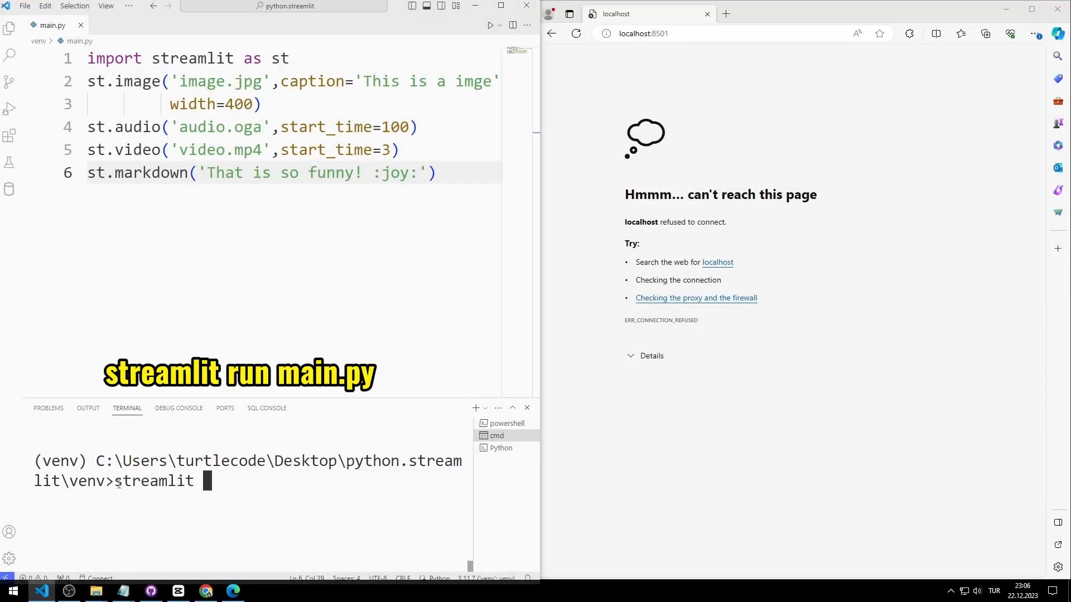
Step: Run streamlit run main.py, reload the browser page, and clear the old media demo code
text(run ma)
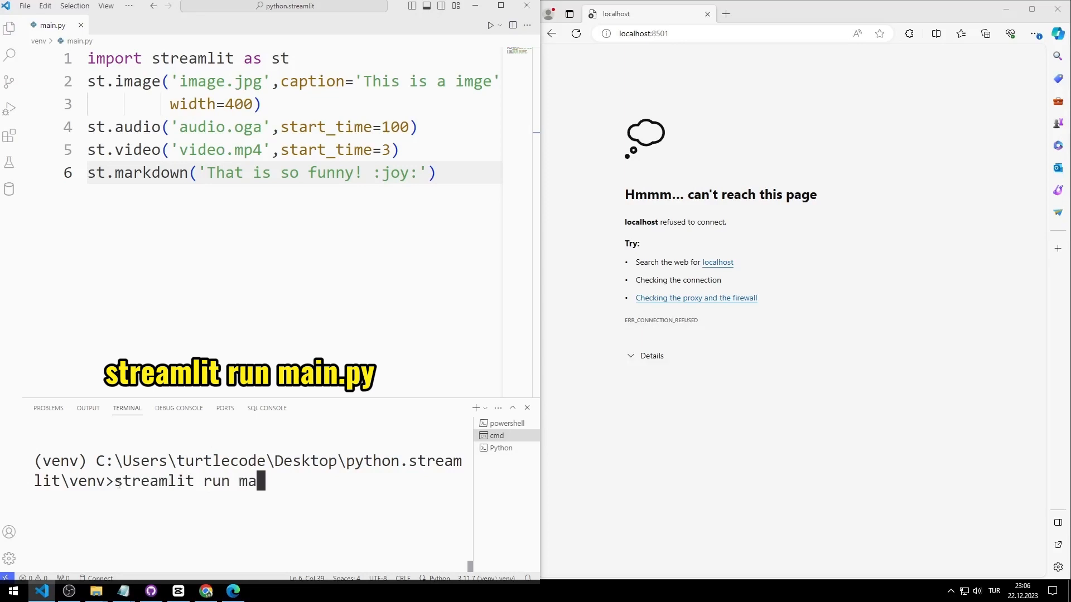
key(Enter)
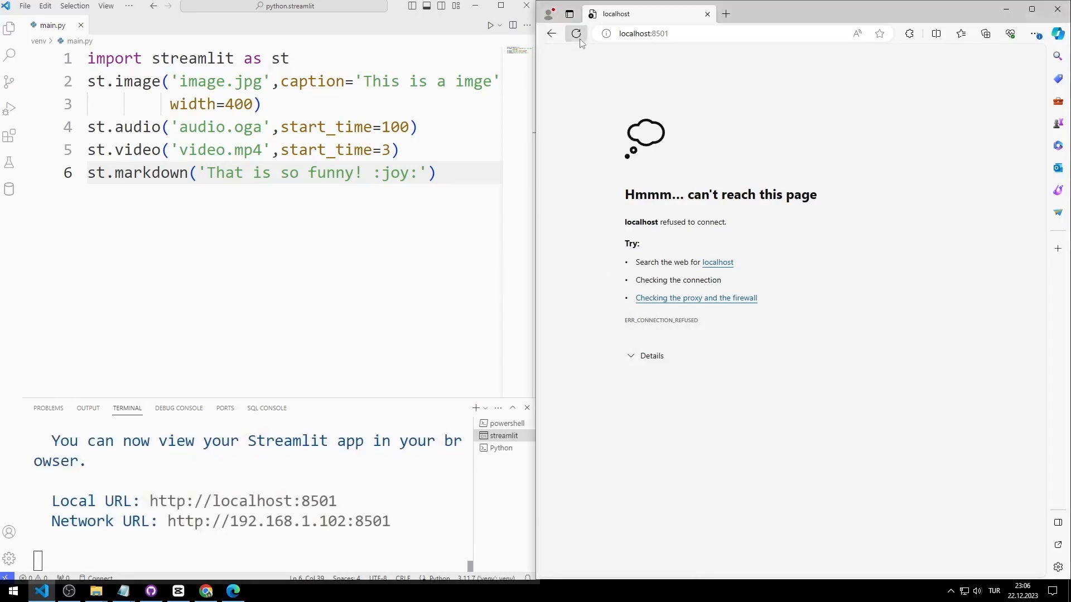
click(575, 33)
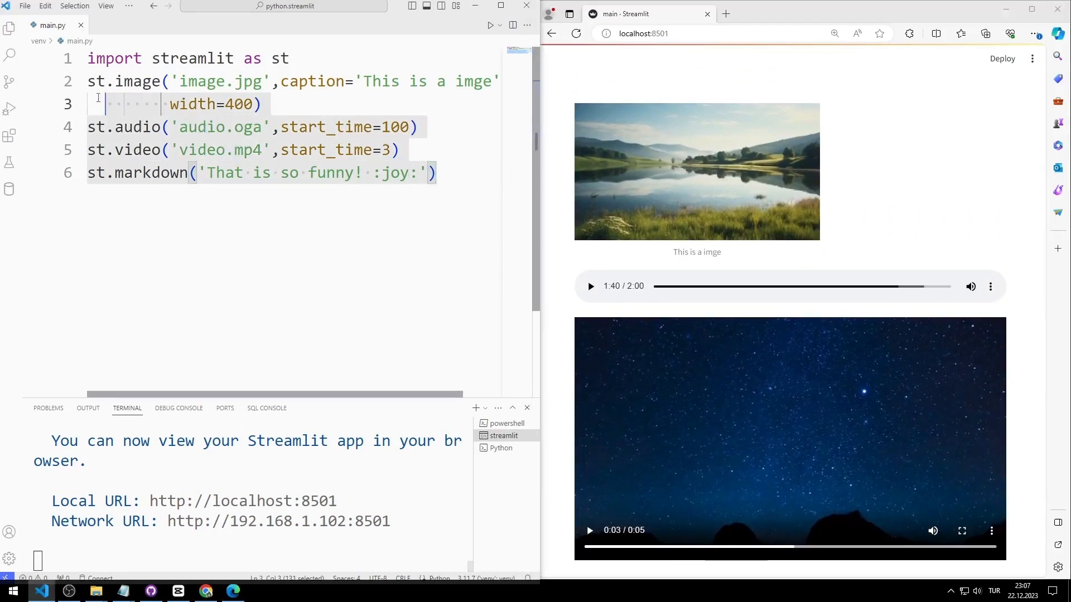
key(Delete)
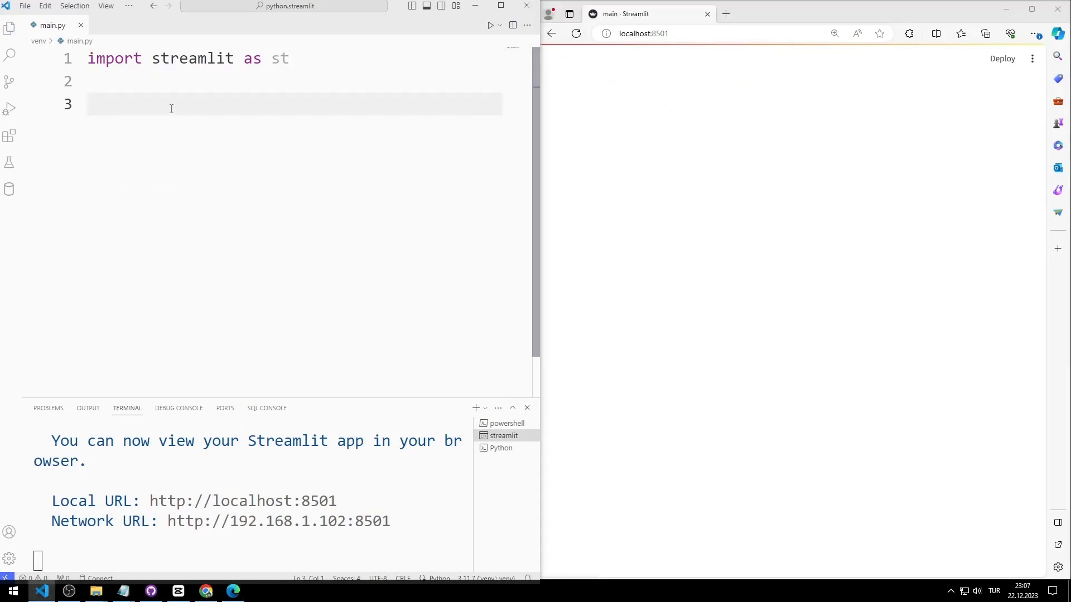
Step: Add car = st.text_input('Type an car') to main.py
text(car =)
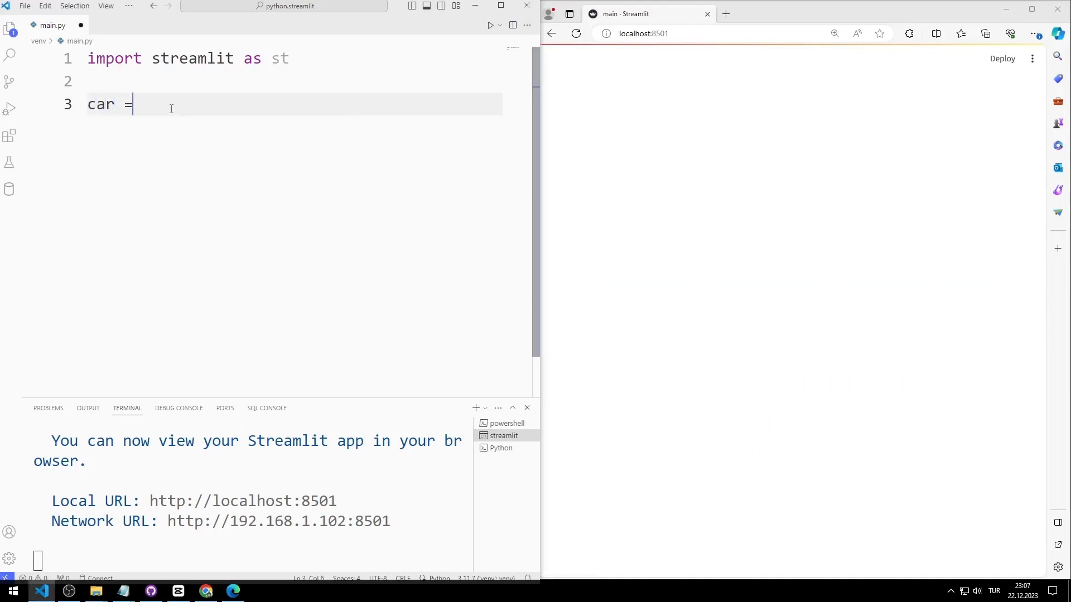
text(st.t)
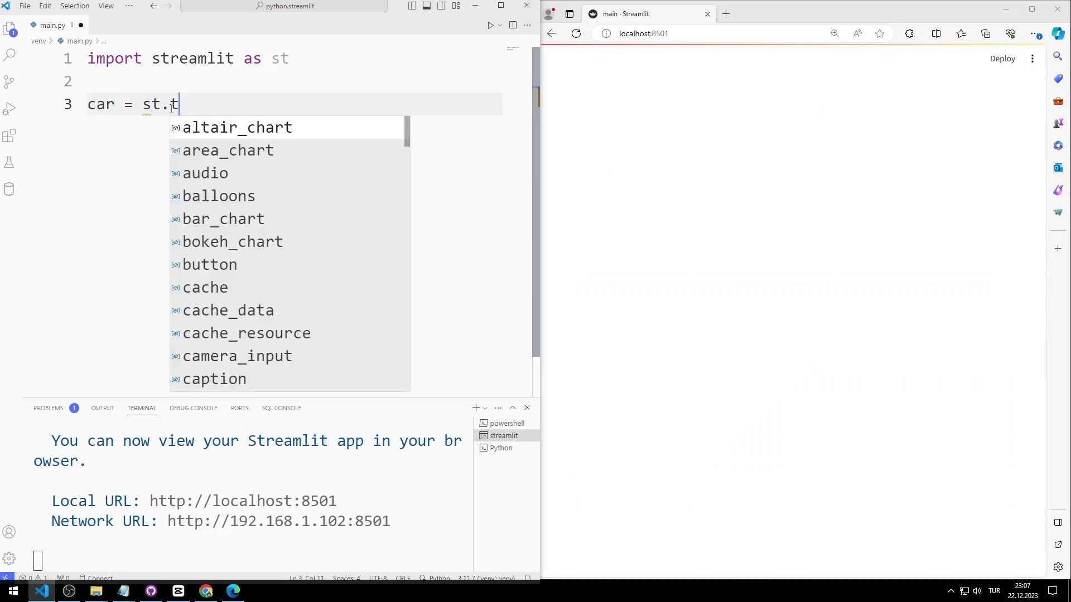
text(ext_input)
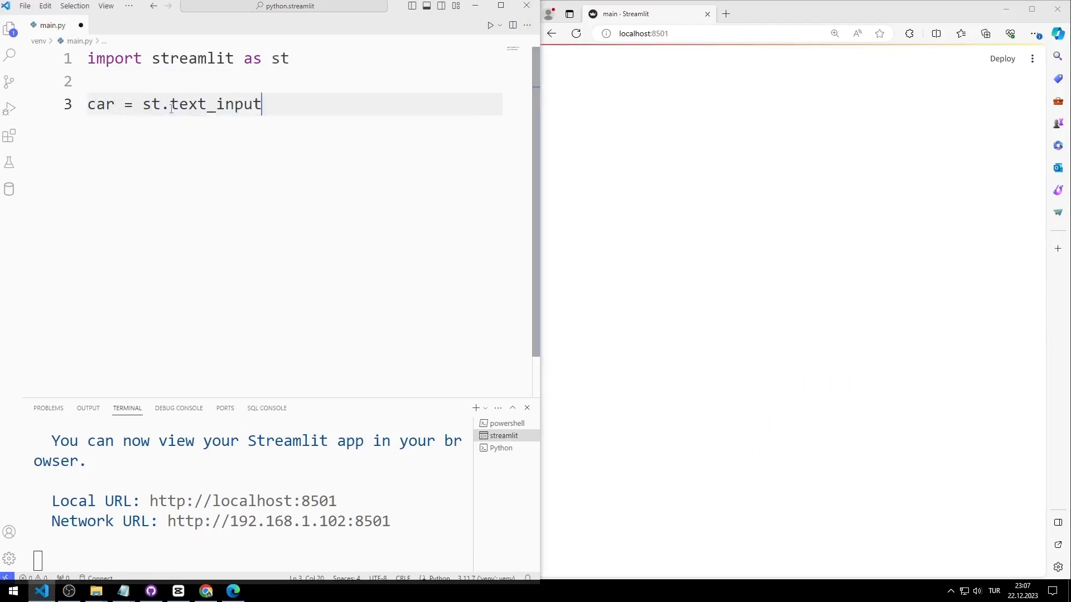
text((''))
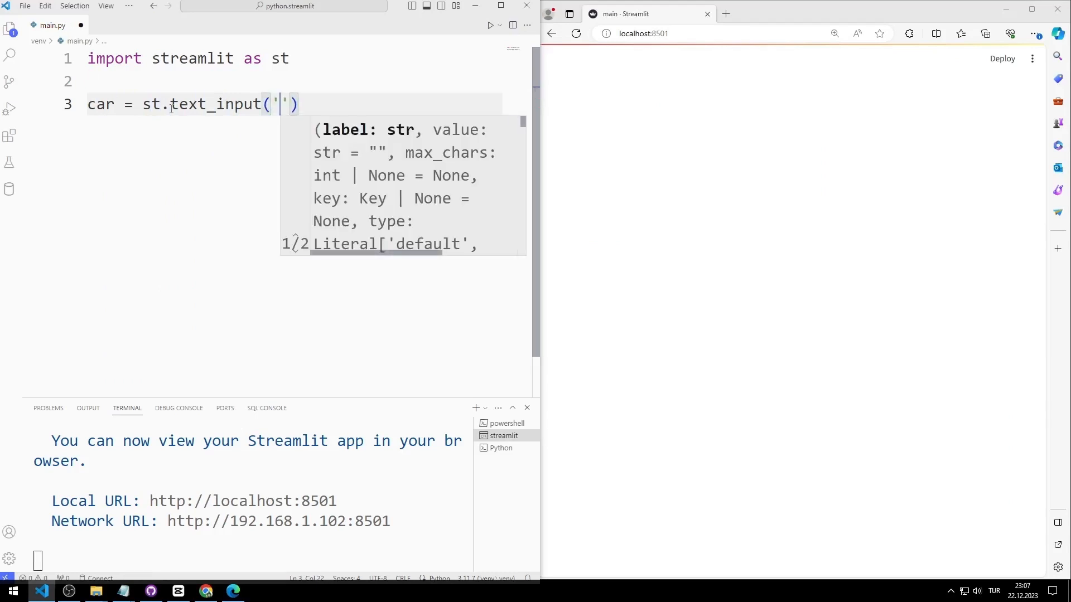
text(Type an)
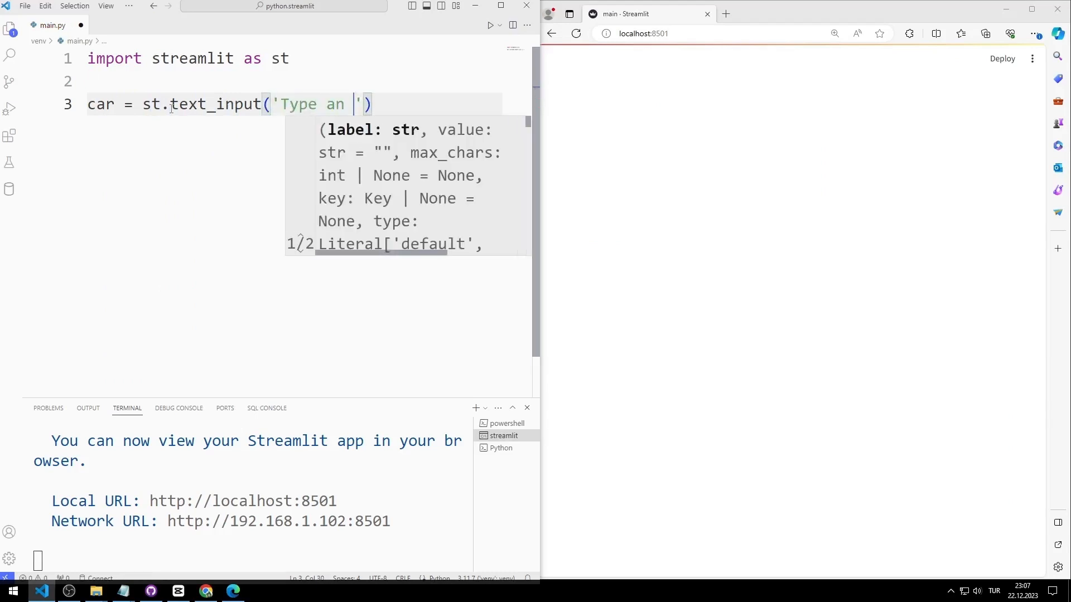
text(car)
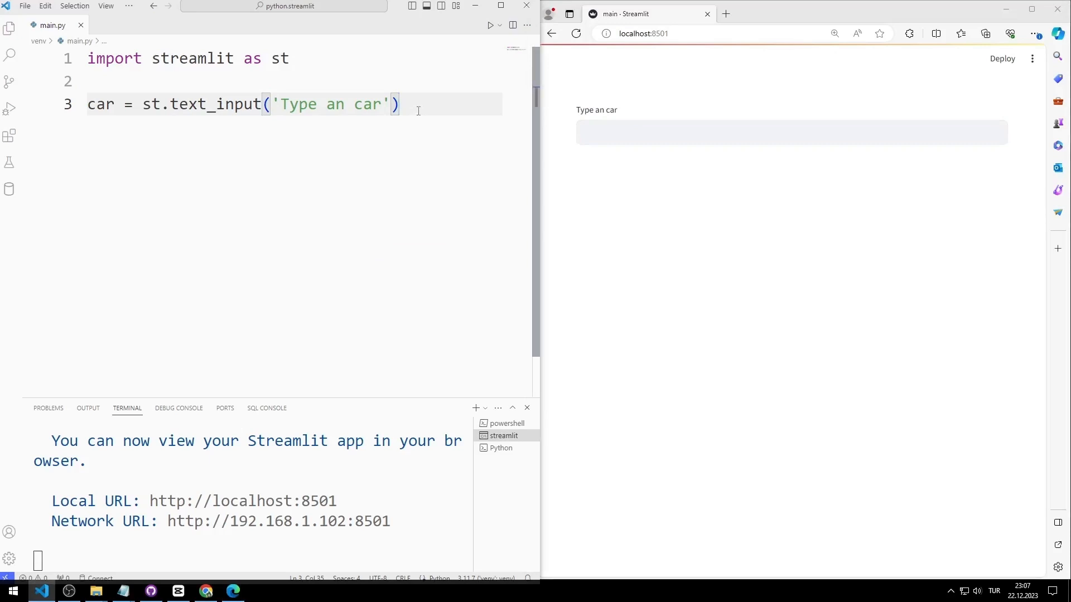
Step: Add st.write(car) on the next line and save the script
key(Enter)
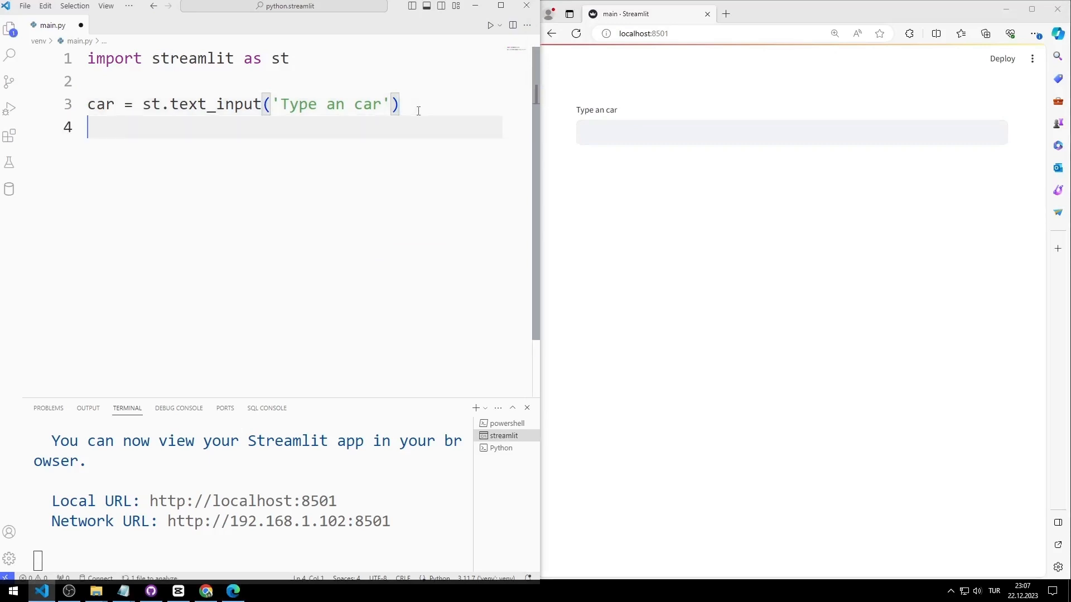
text(st.writ)
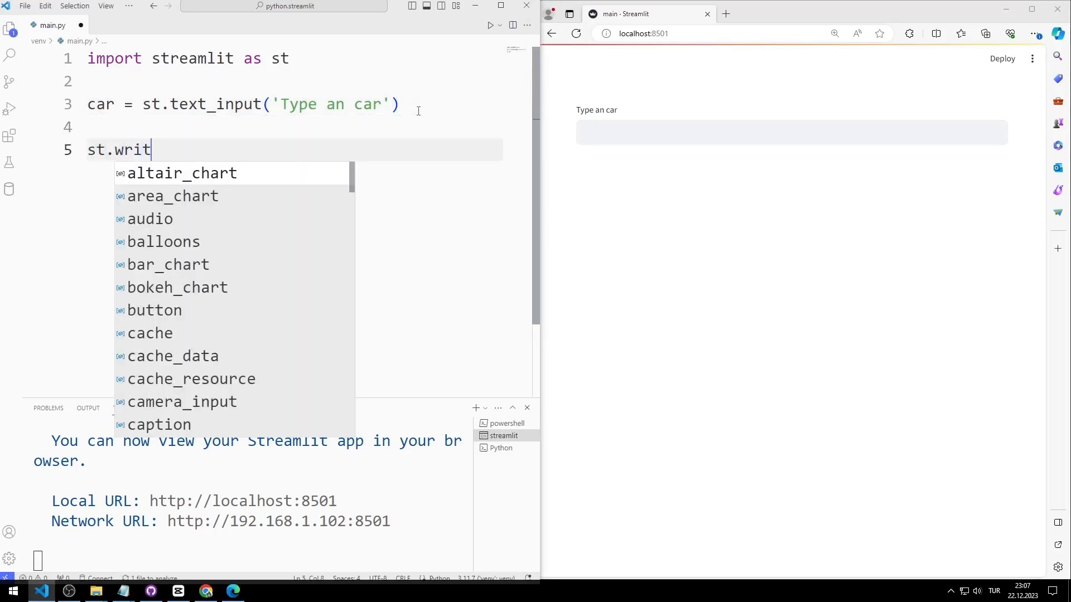
text(e(car))
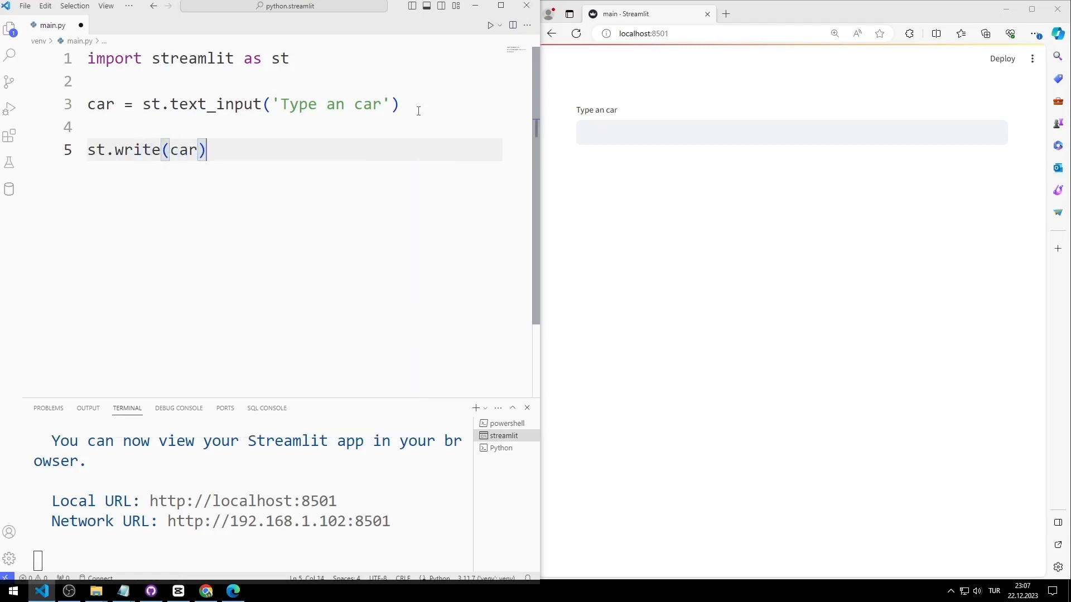
key(Ctrl+s)
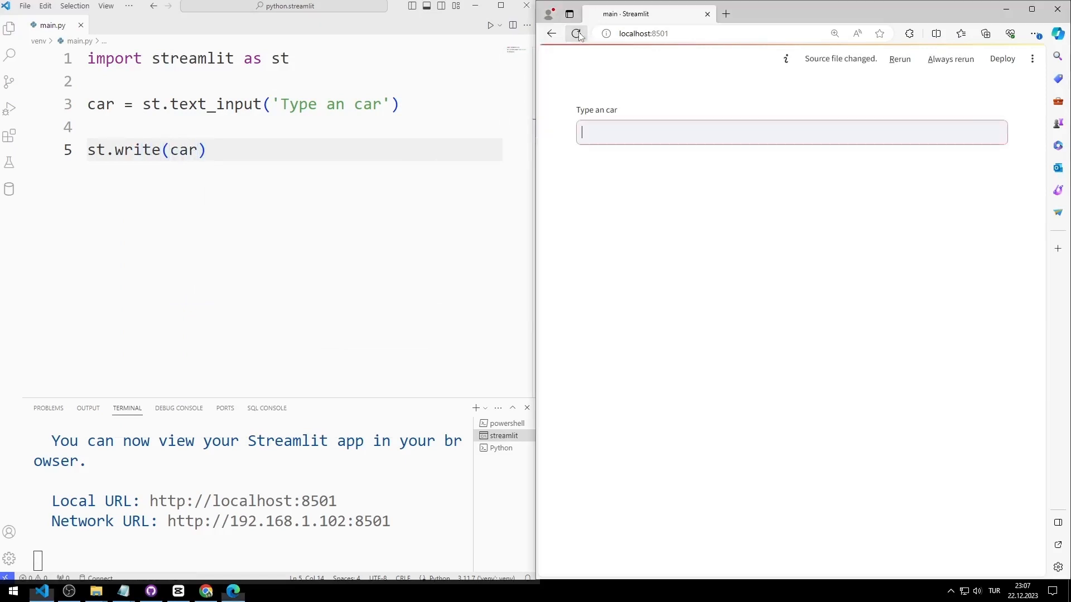
Step: Reload the app and enter toyota, then mercedes, so each is echoed below the input
click(575, 33)
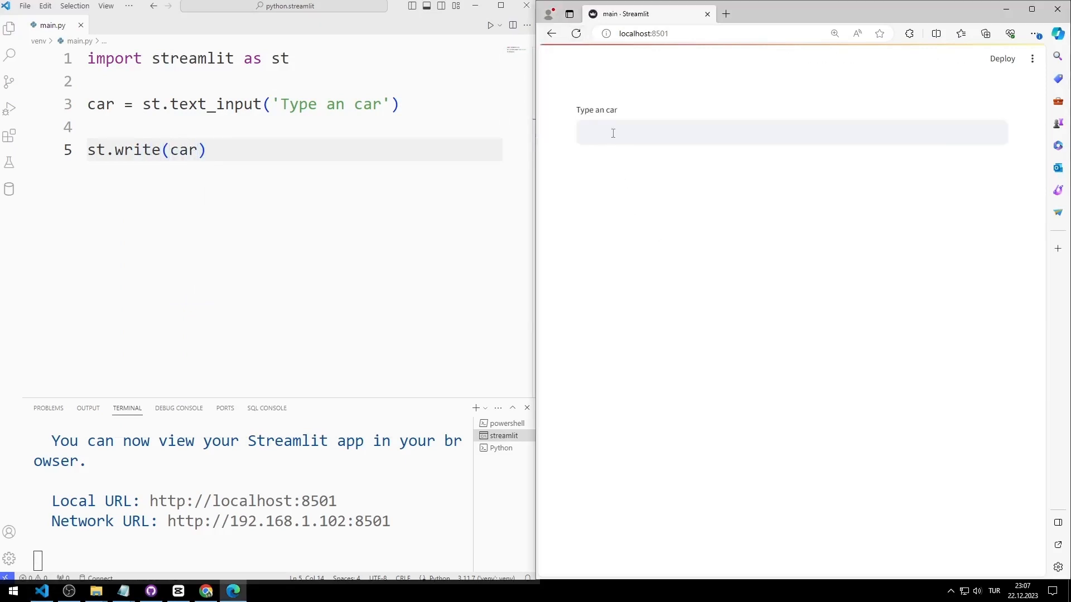
click(613, 133)
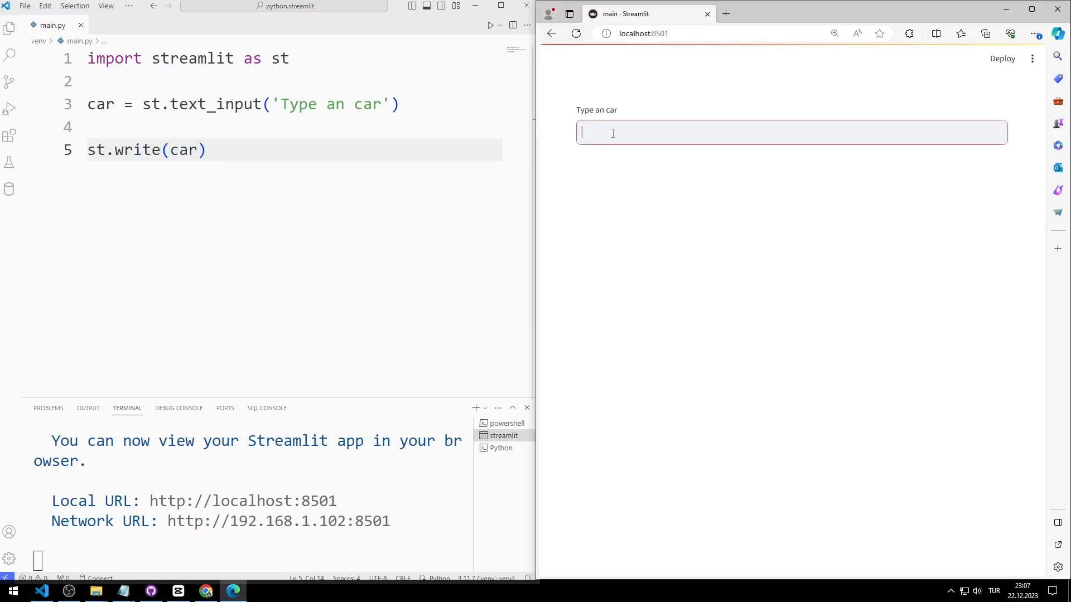
text(toyota)
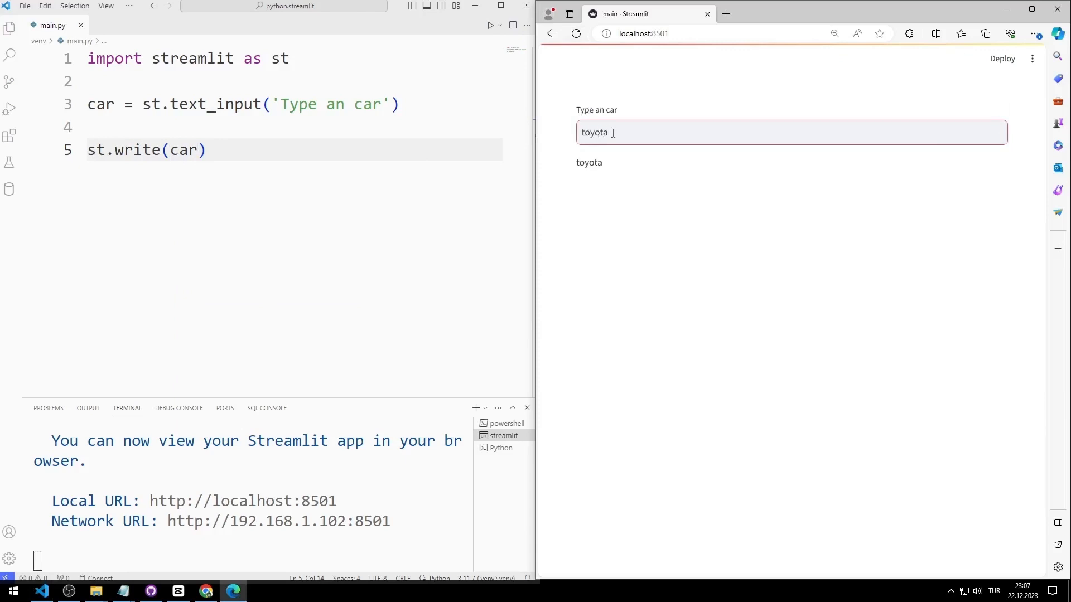
double_click(595, 133)
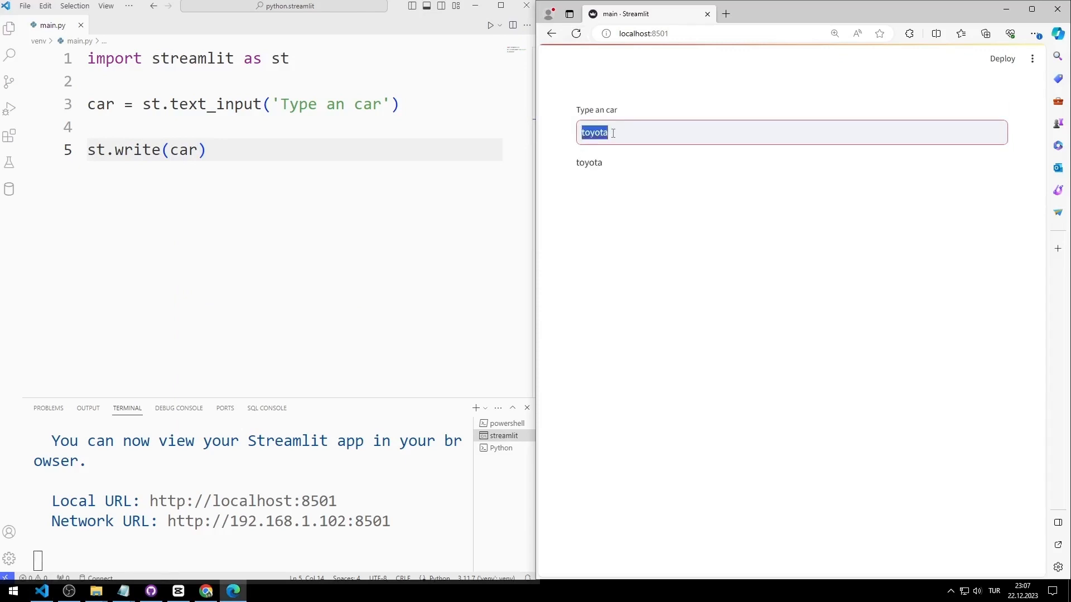
text(mercedes)
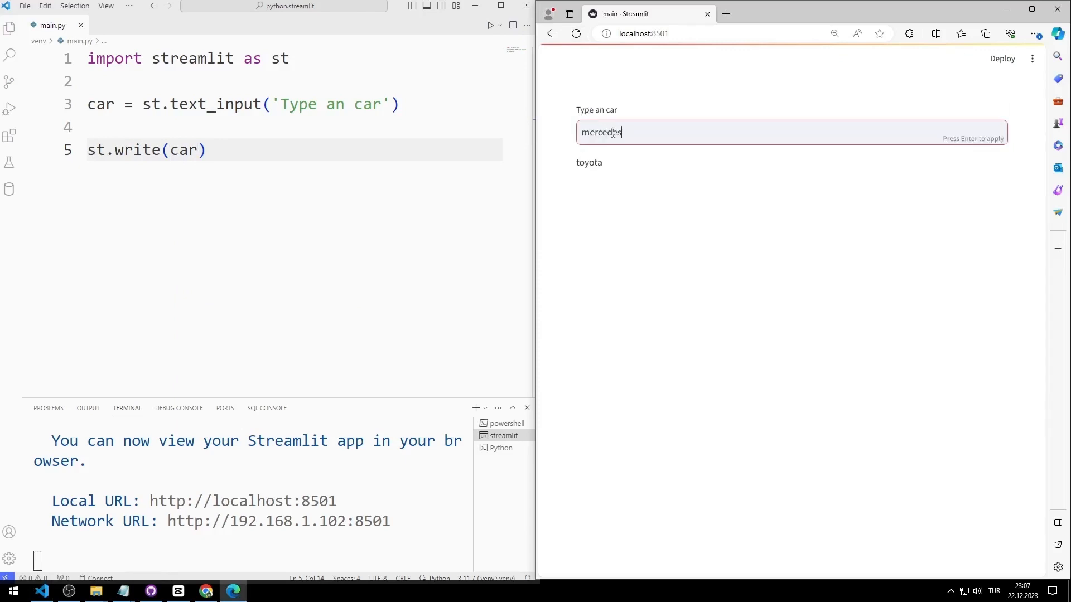
key(Enter)
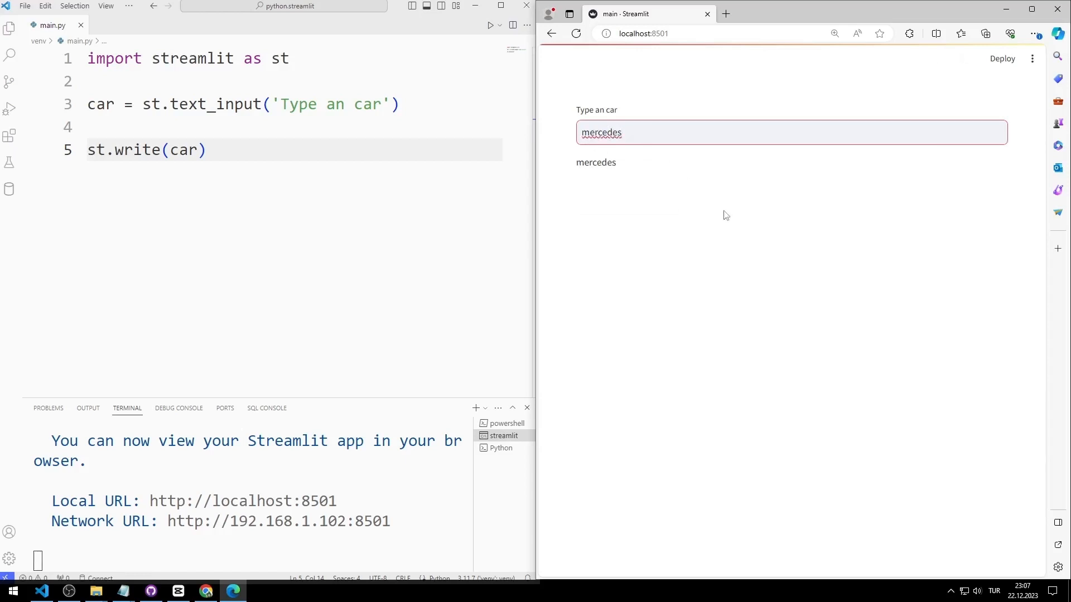
click(422, 105)
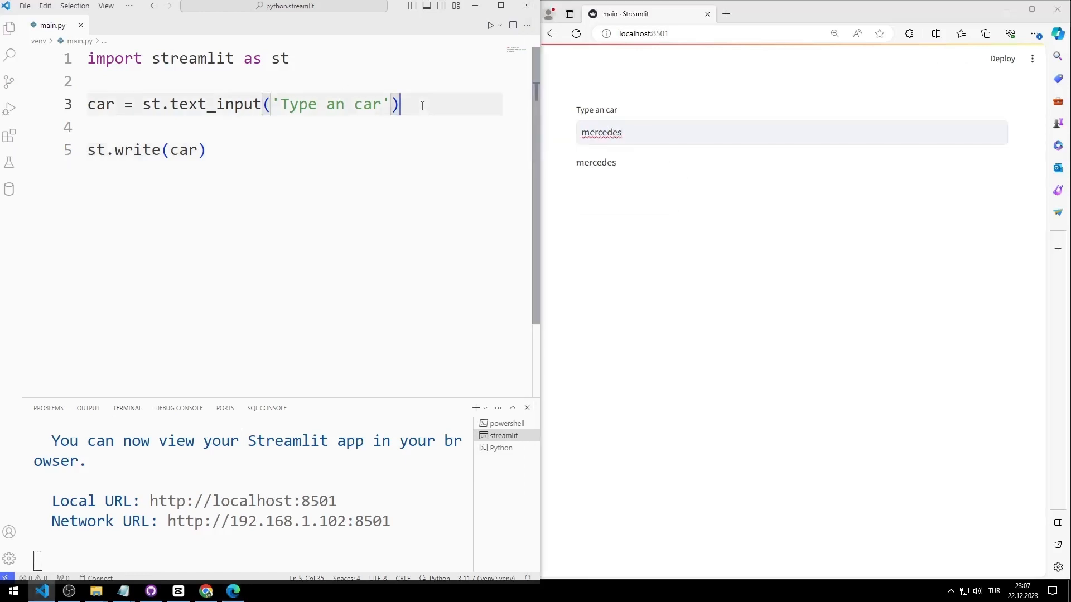
Step: Add button = st.button('Check Availability') and change the write to st.write(car,button)
text(button = st.b)
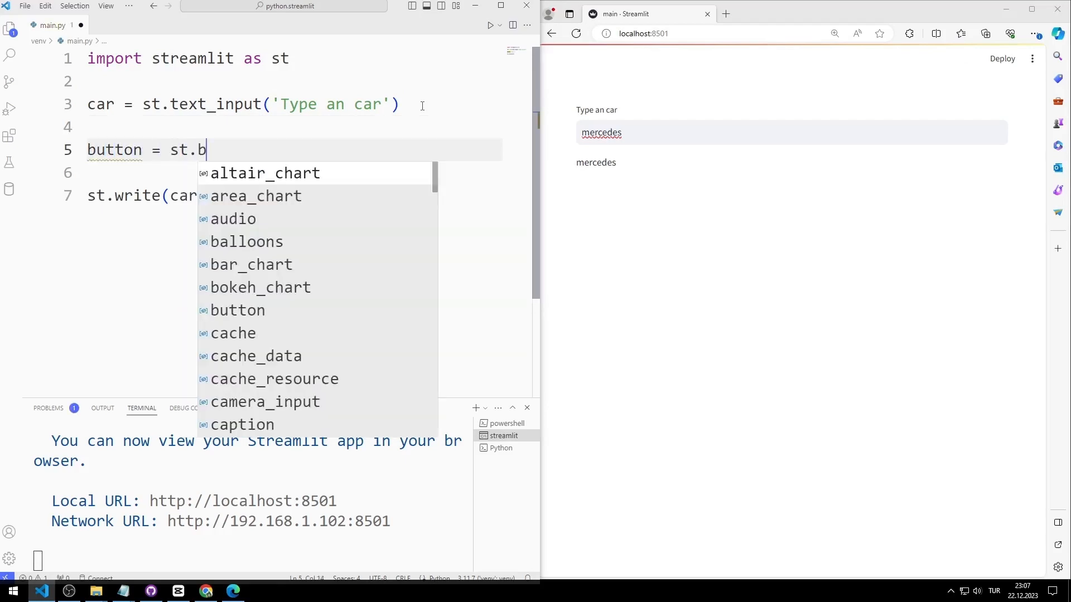
click(236, 310)
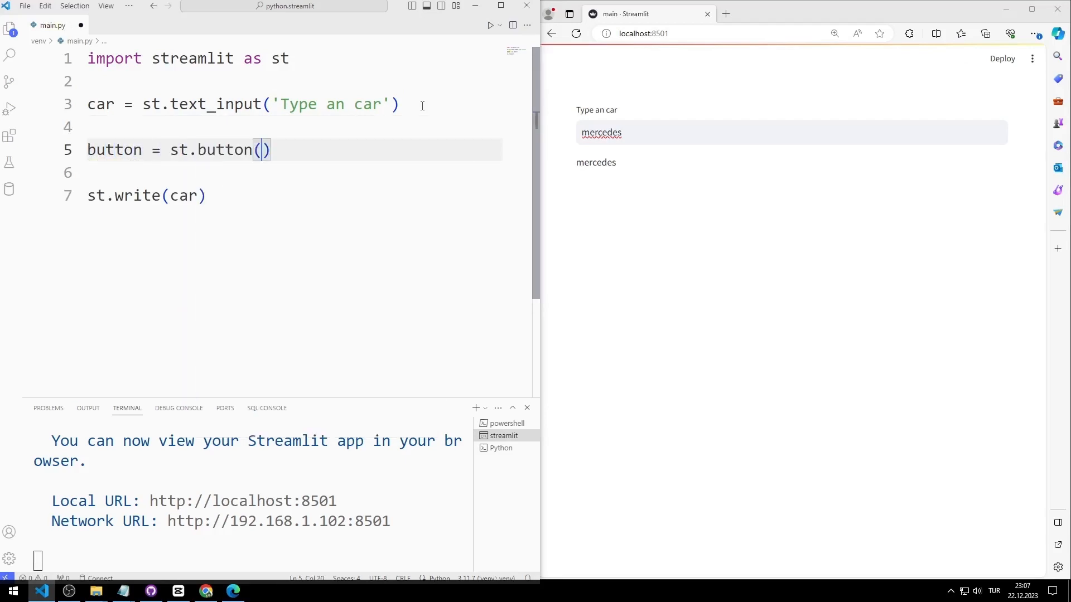
text('Che')
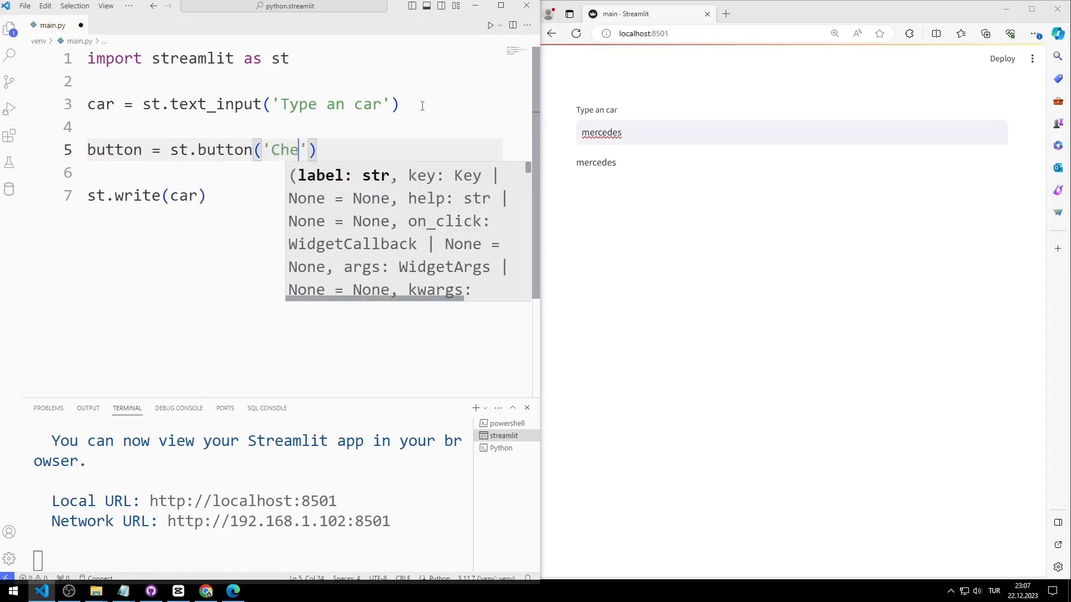
text(ck A)
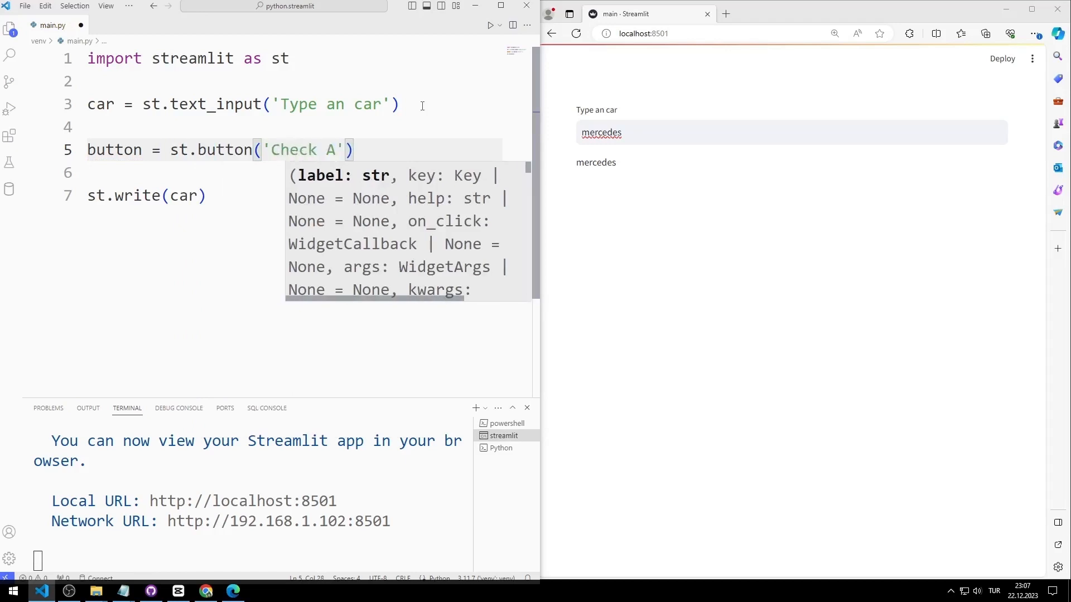
text(vailabi)
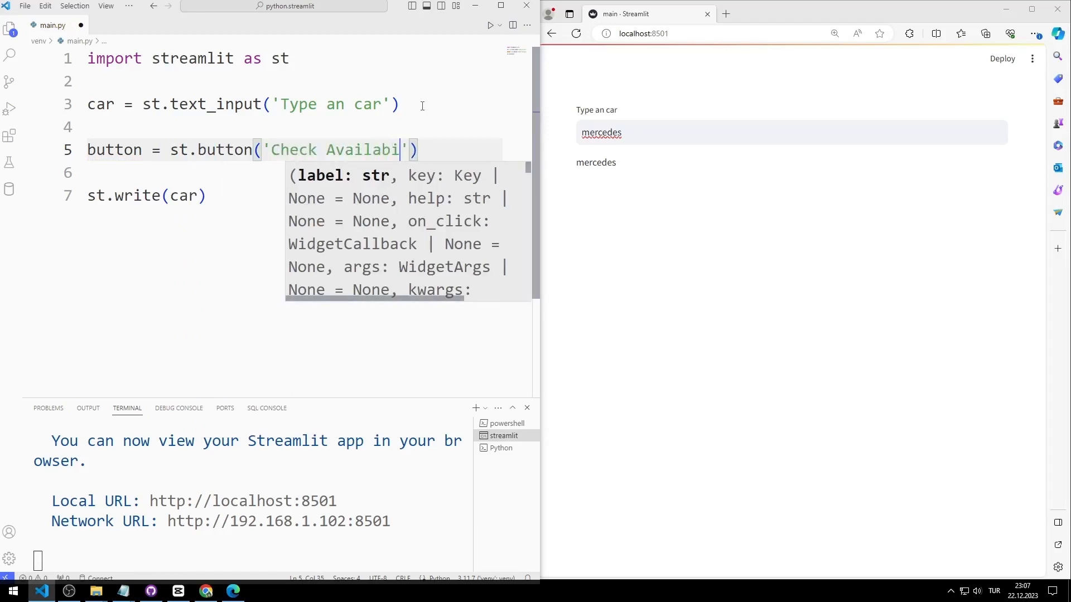
text(ty)
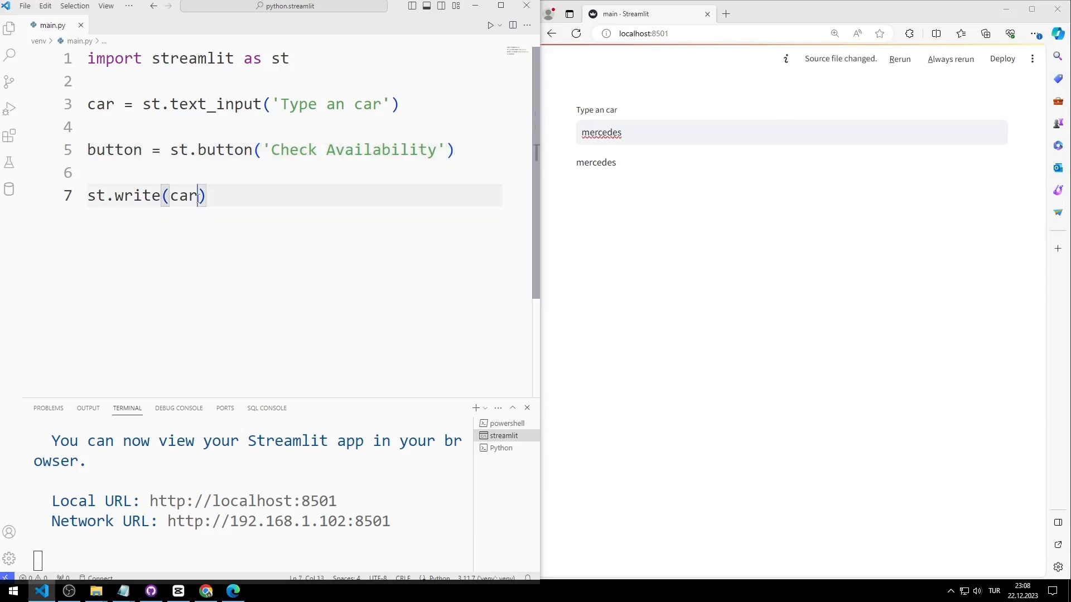
text(,button)
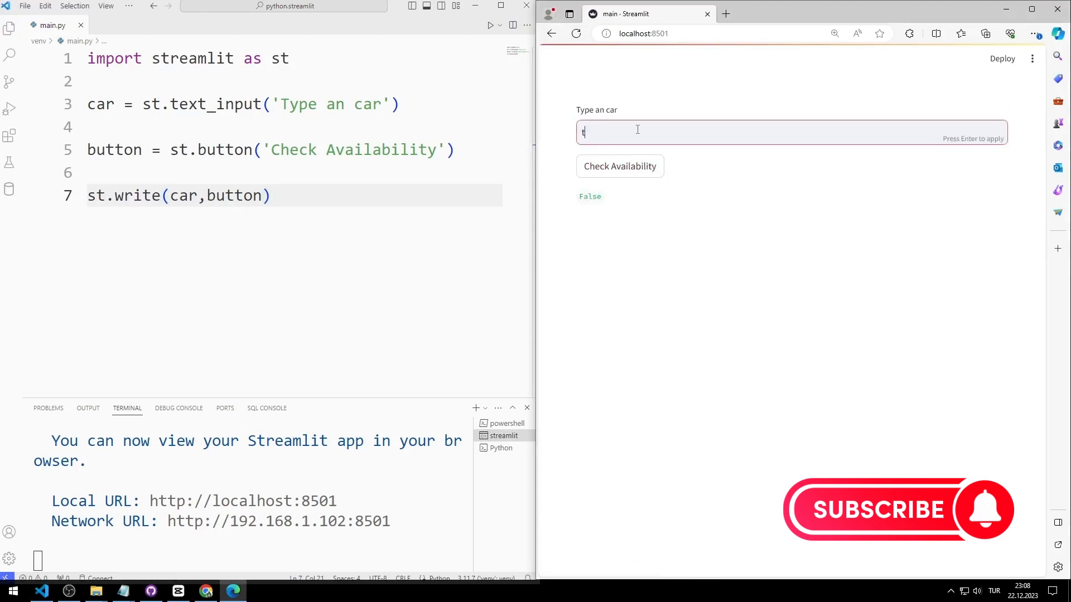
Step: Enter toyota and run Check Availability so it shows True, then start entering mercedes
text(oyota)
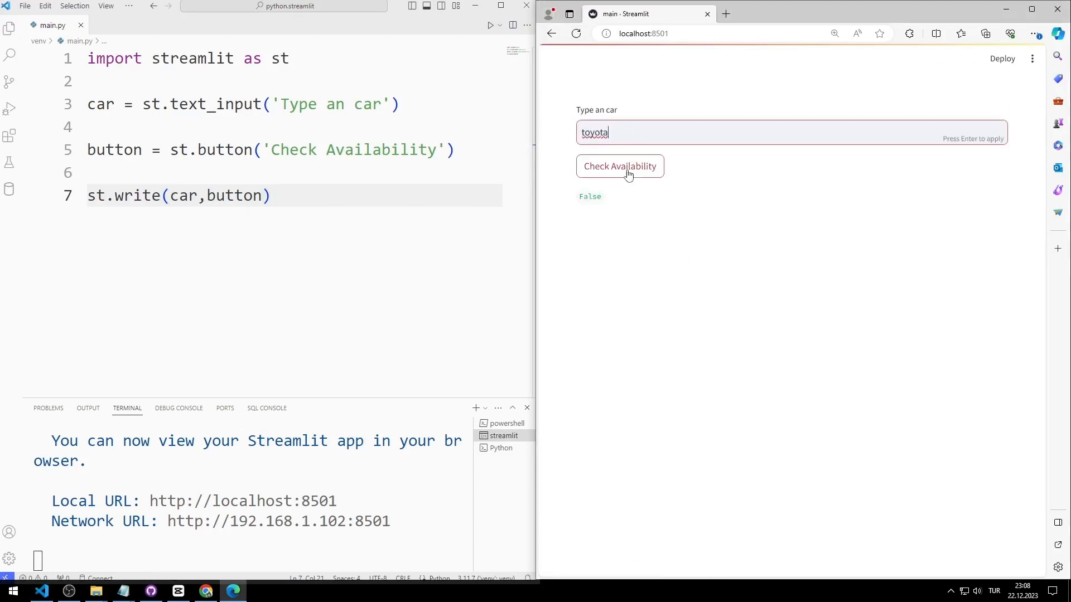
click(620, 166)
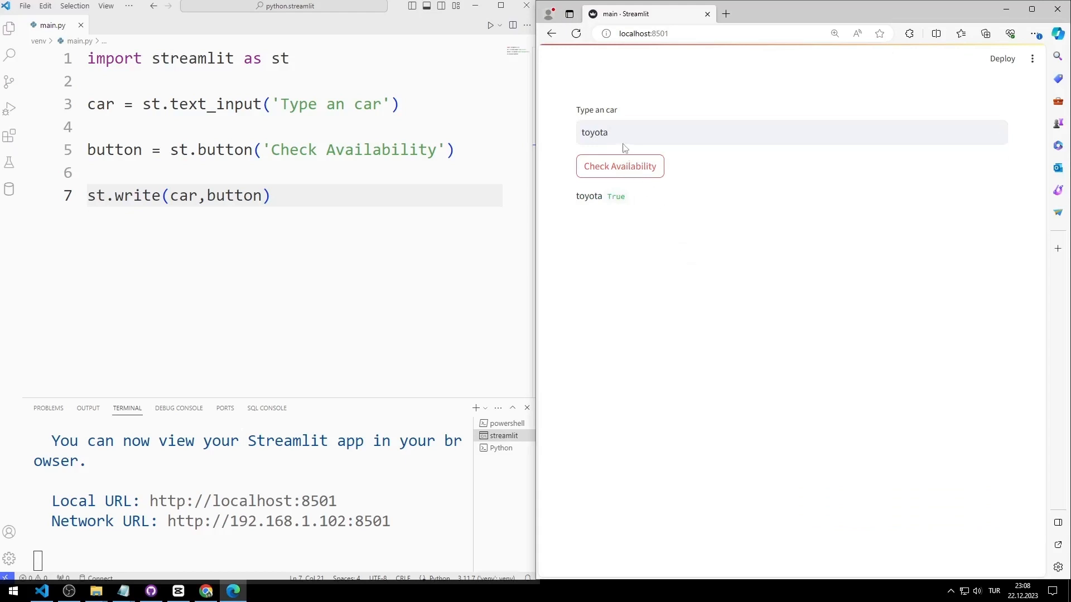
text(mercedes)
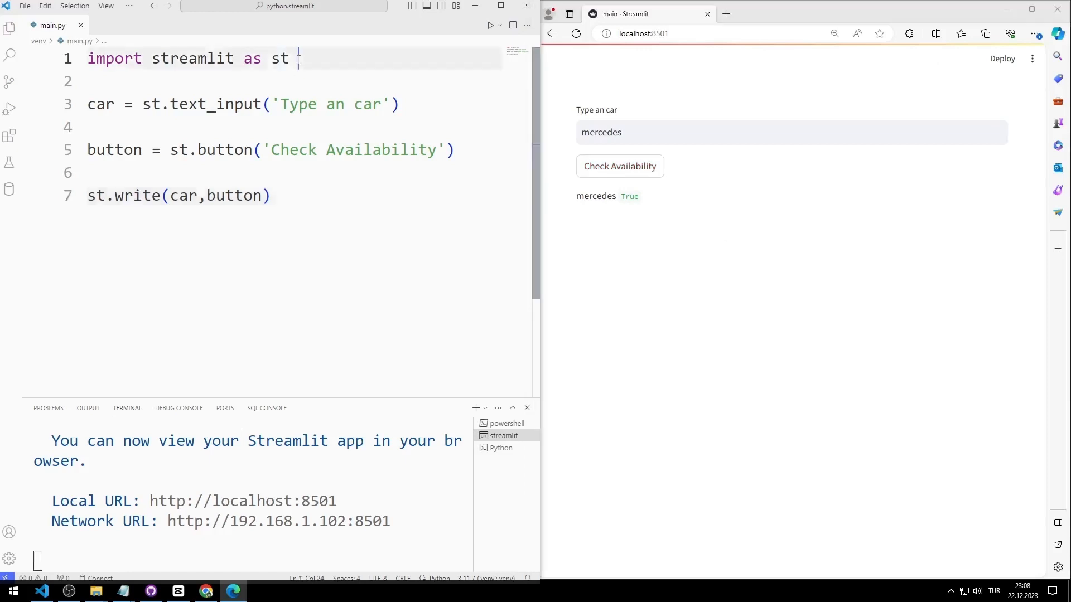
Step: Define car_types = ['toyota','fiat','ford','bmw'] above the text input
text(car)
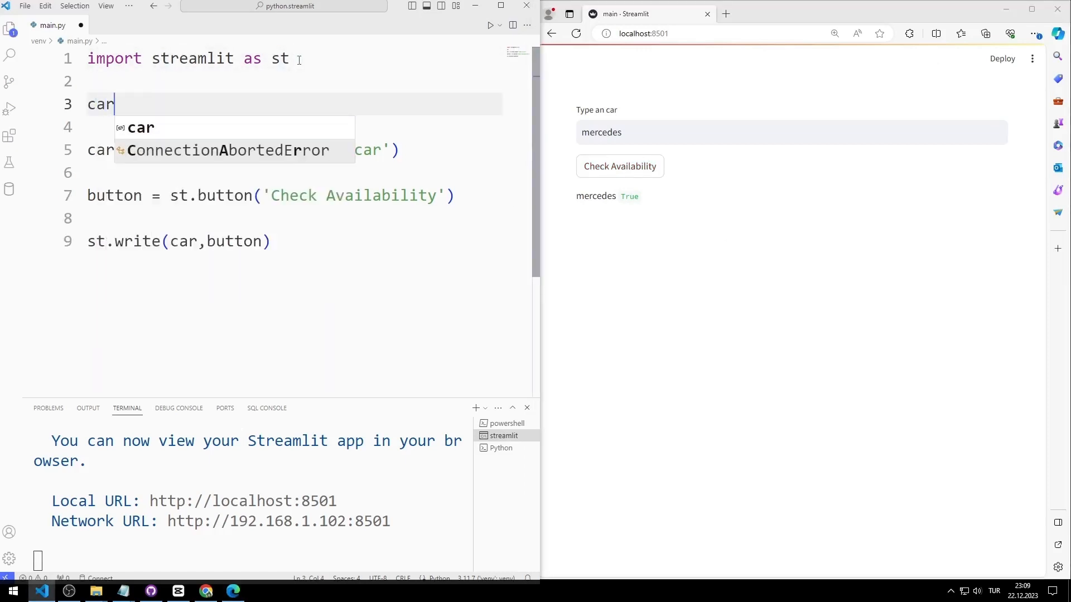
text(_types =)
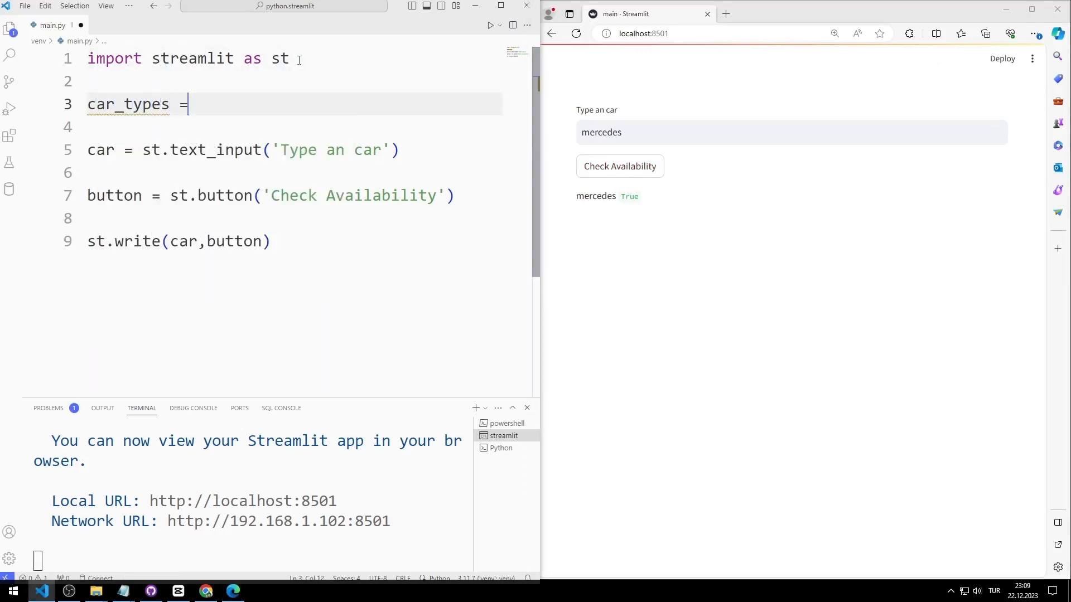
text([)
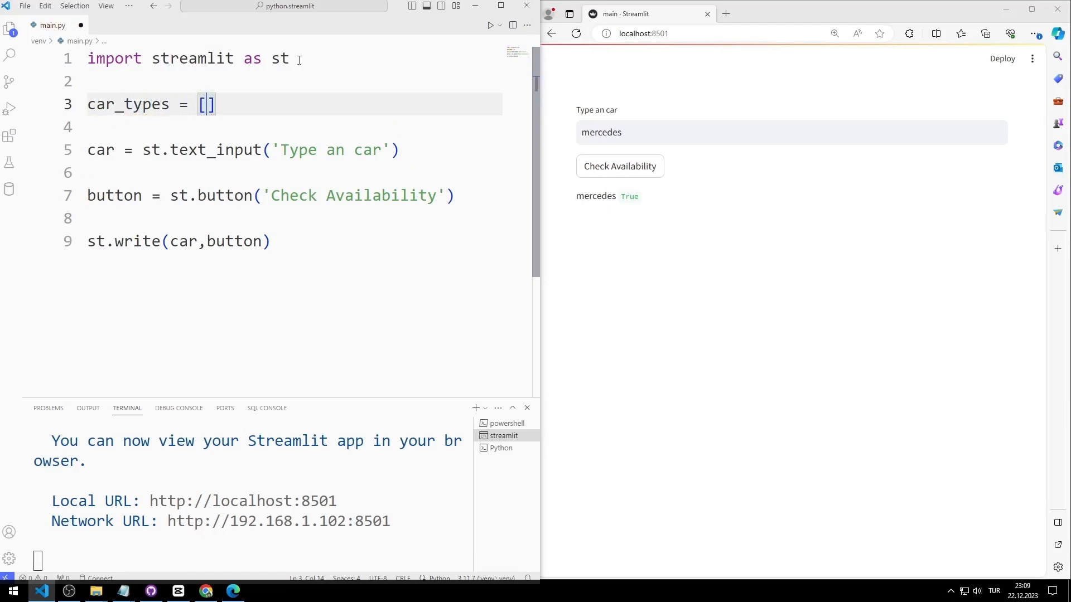
text('toyota')
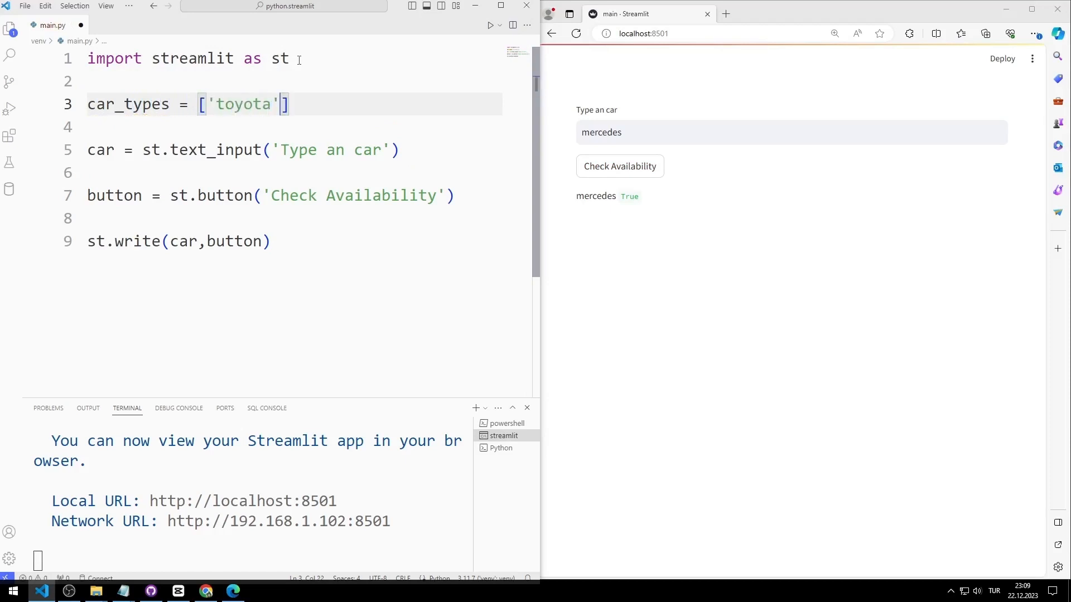
text(,'fiat')
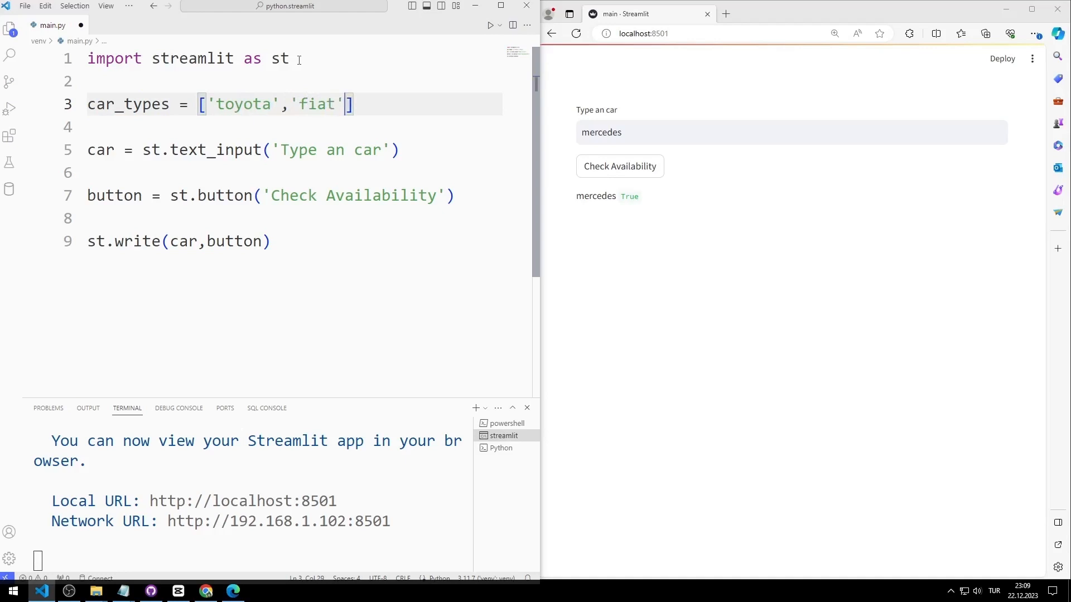
text(,'ford')
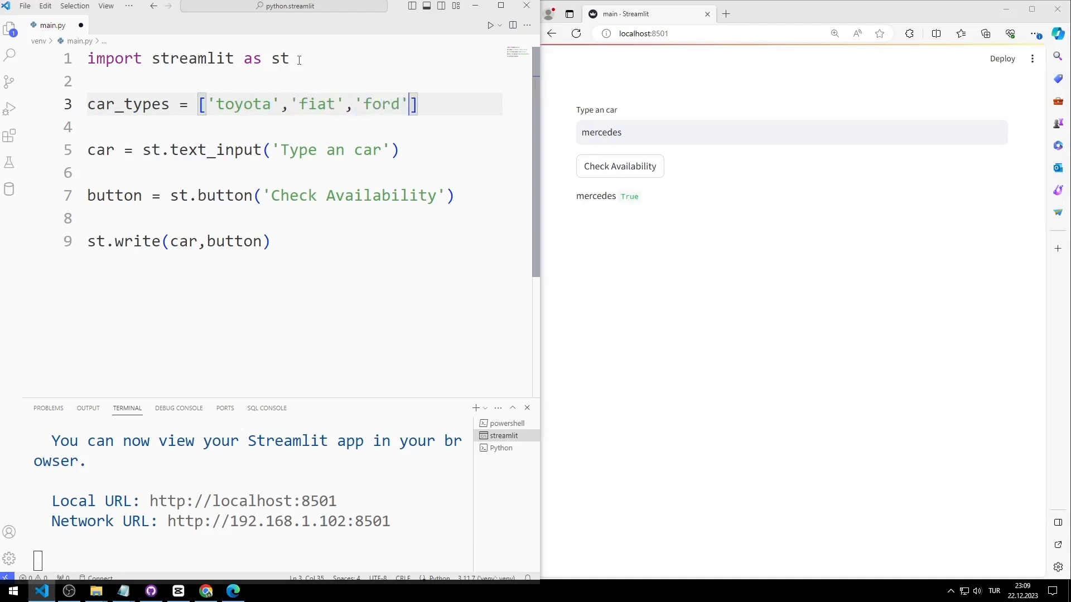
text(,'b')
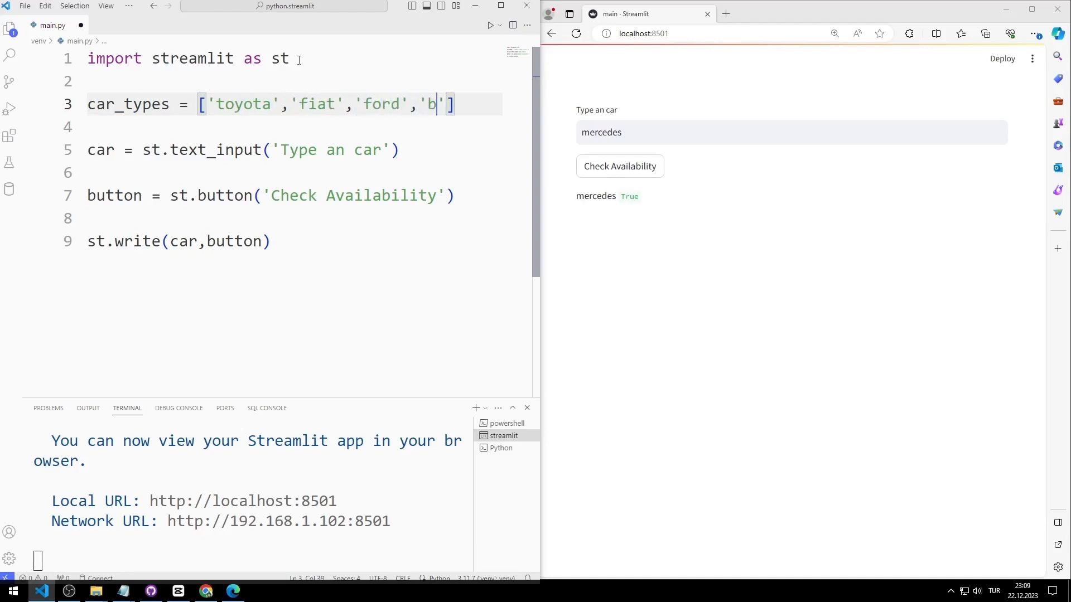
text(mw)
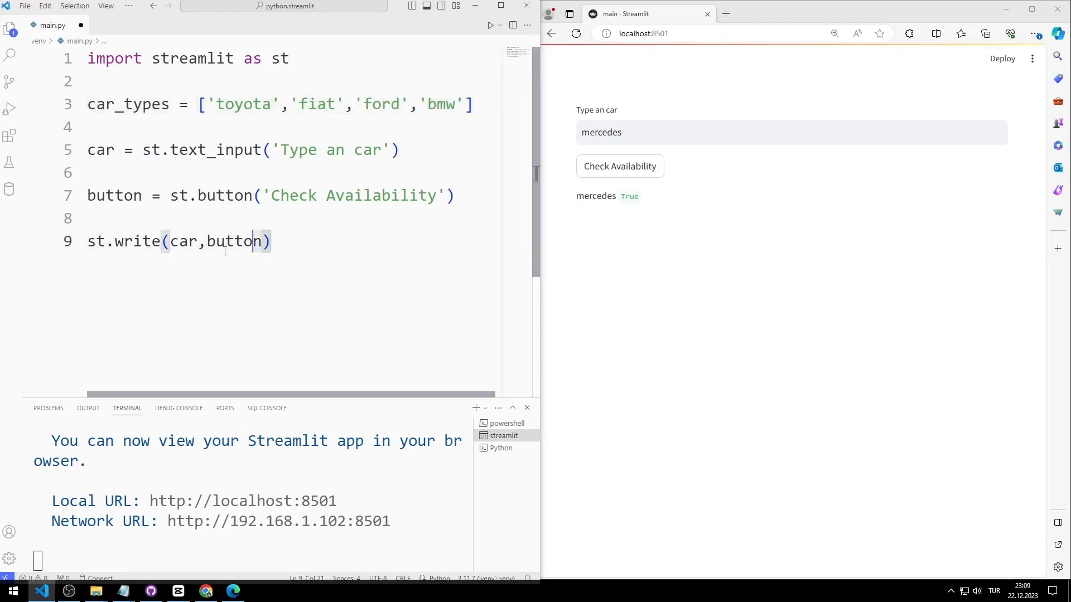
Step: Add if button == True: with have_it = car.lower in car_types
text(i)
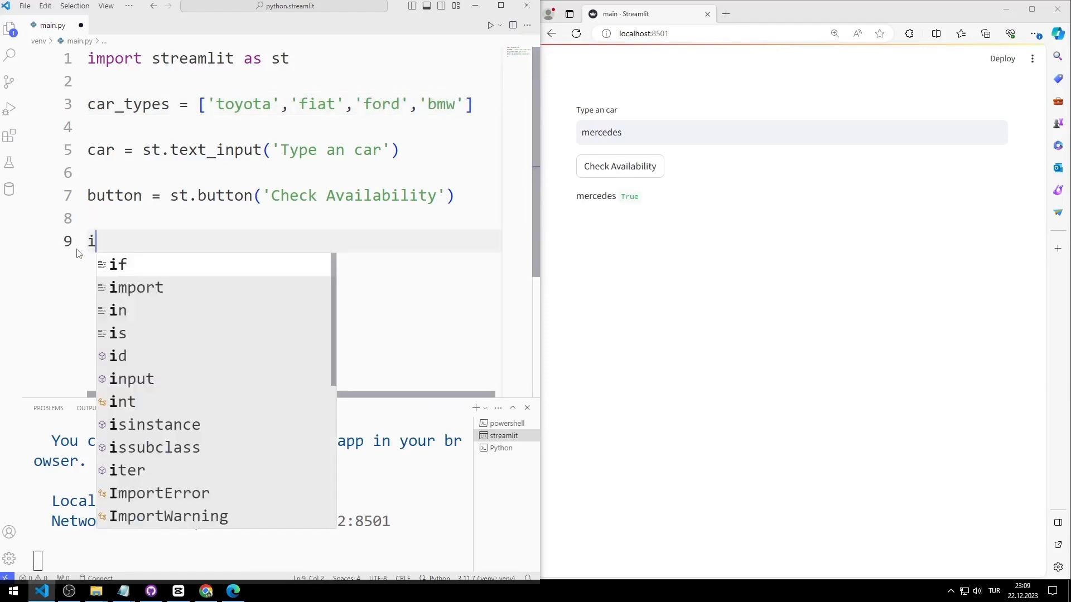
text(f button)
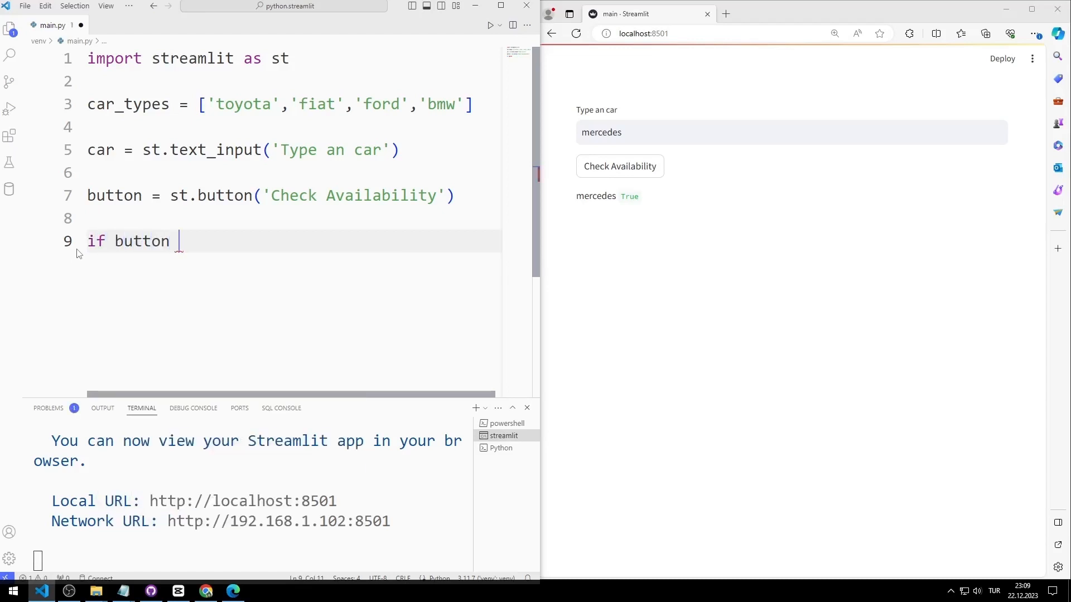
text(== True)
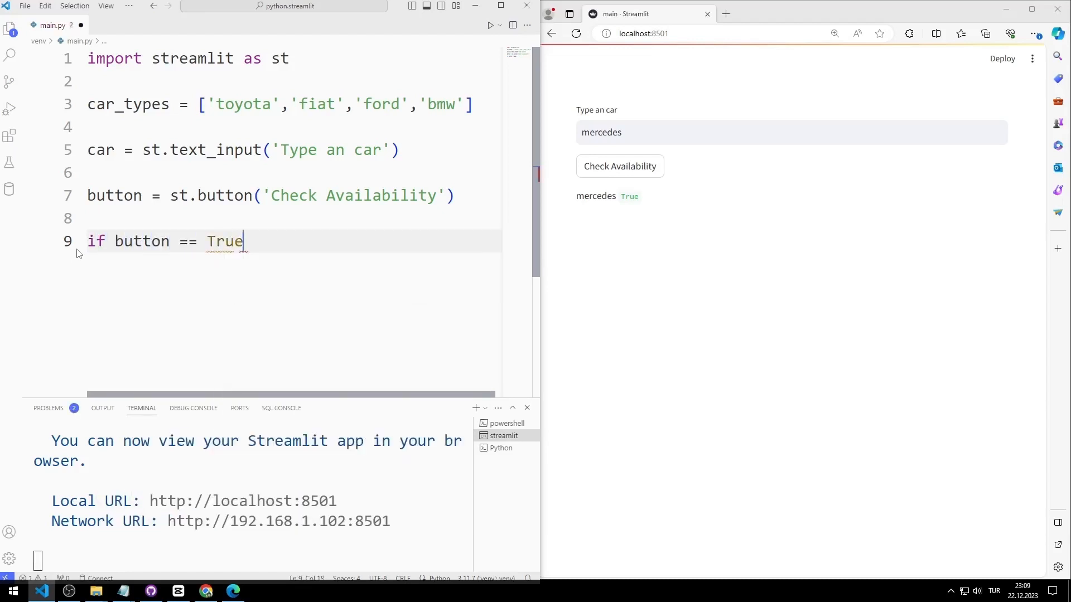
text(:)
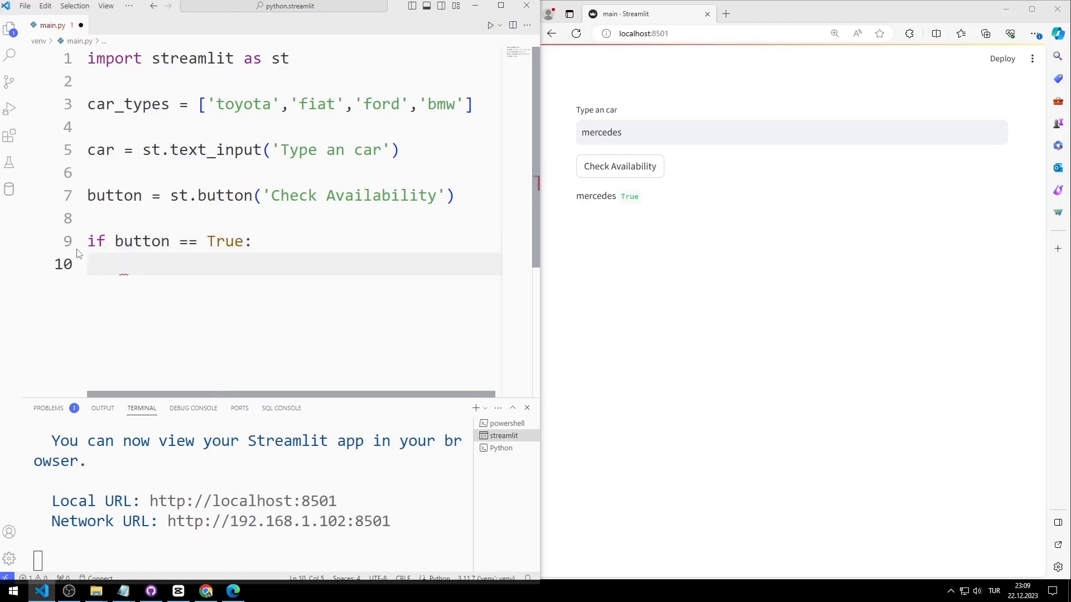
text(have_it =)
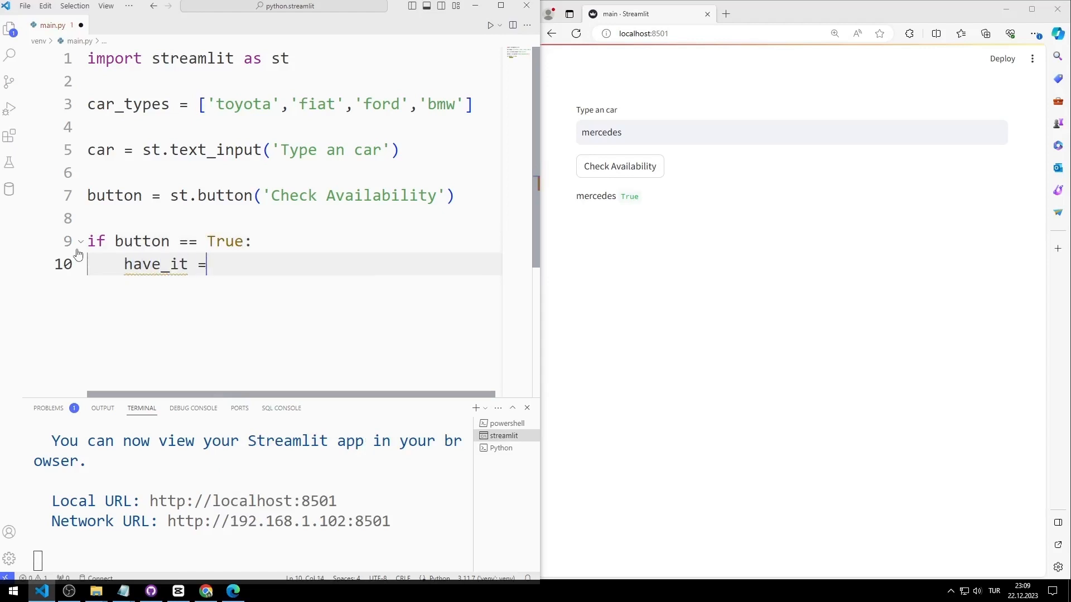
text(car.lower)
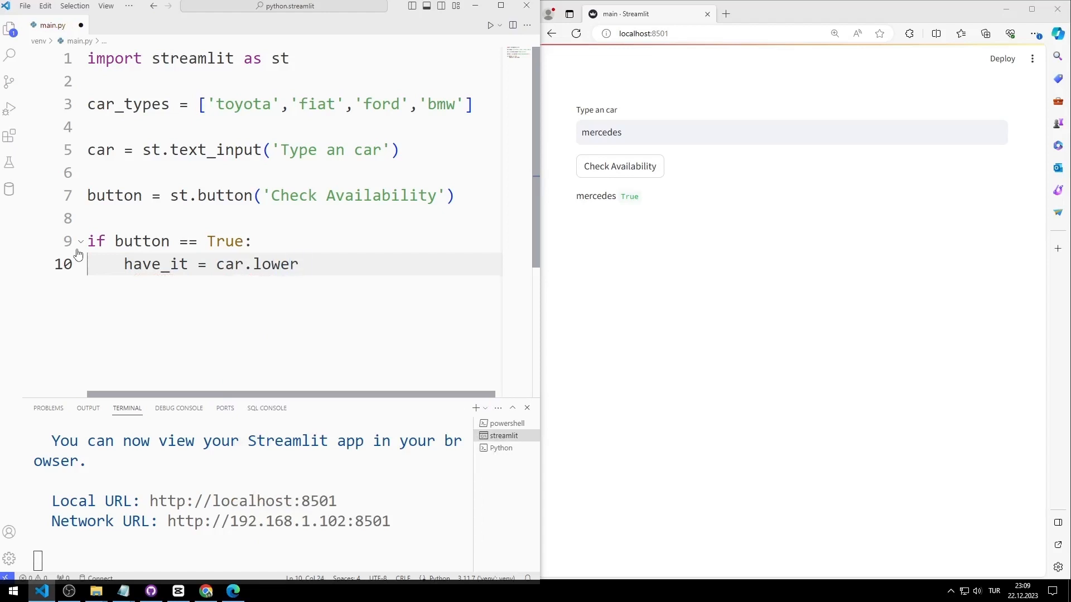
text(in car_types)
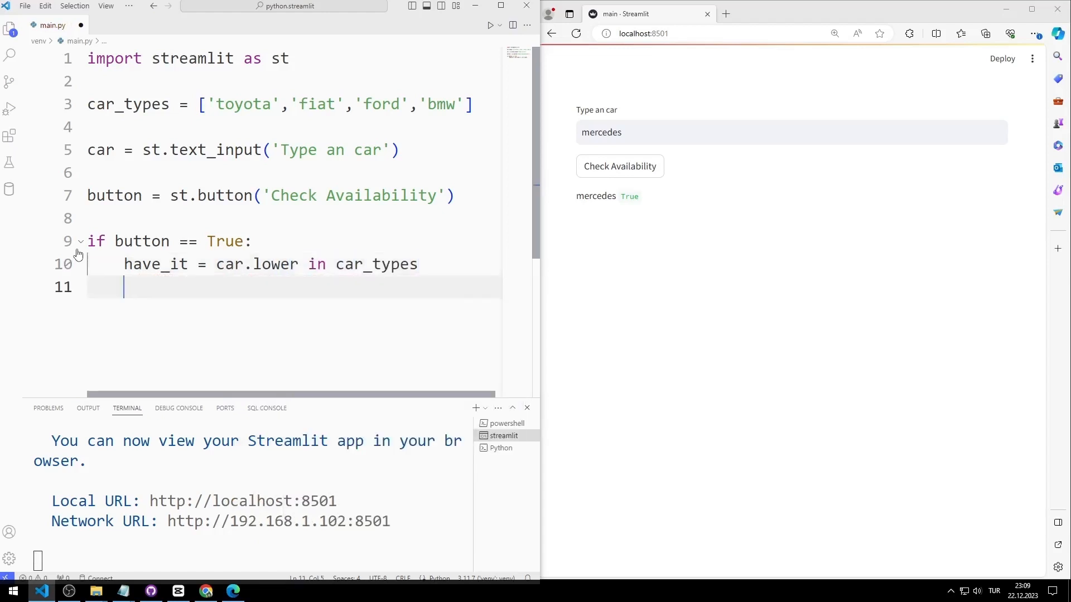
Step: Write 'We have that car!' if have_it, else 'We don't have that car.'
text(if have_it:)
text(st.write(')
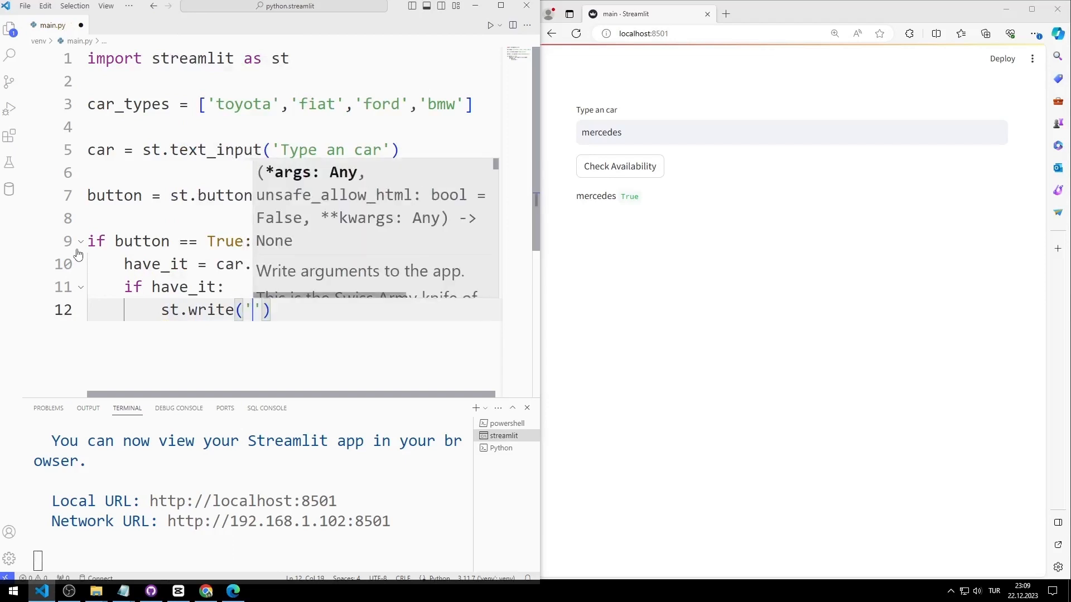
text(We have)
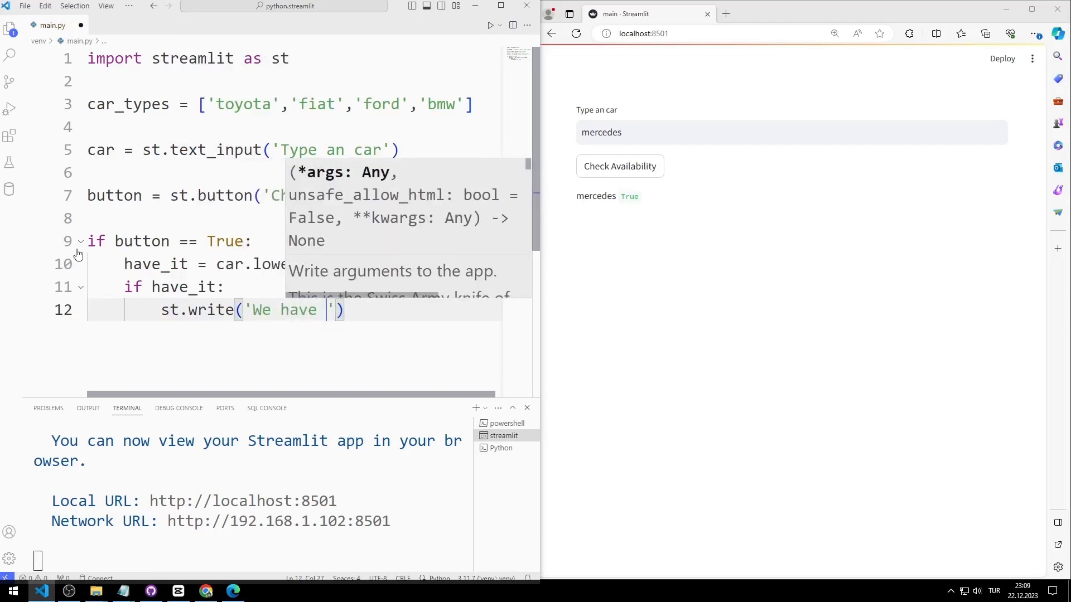
text(that car!)
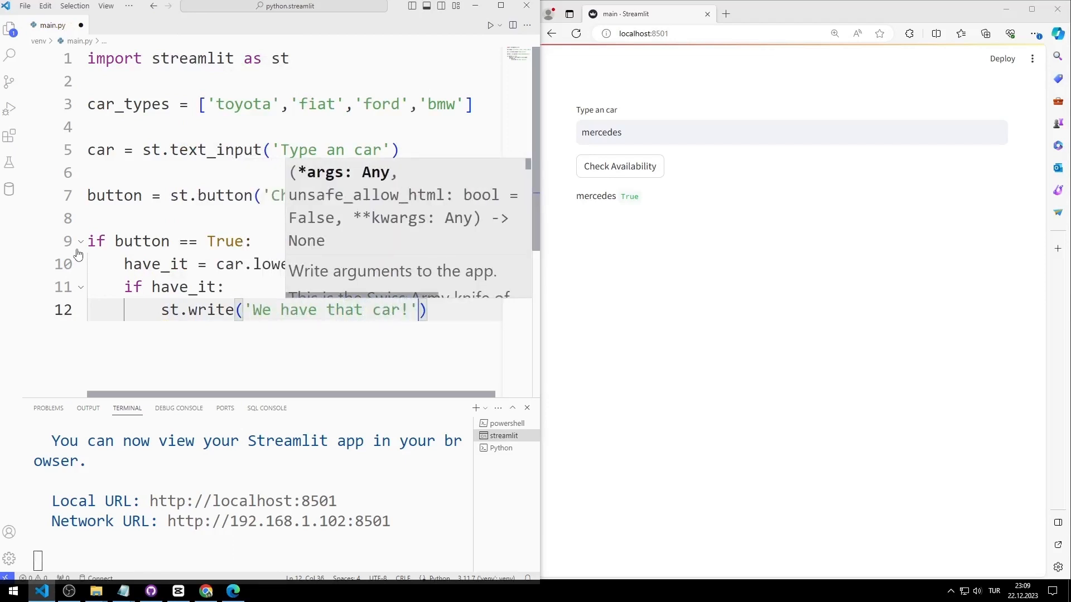
text(else:)
text(st.write(')
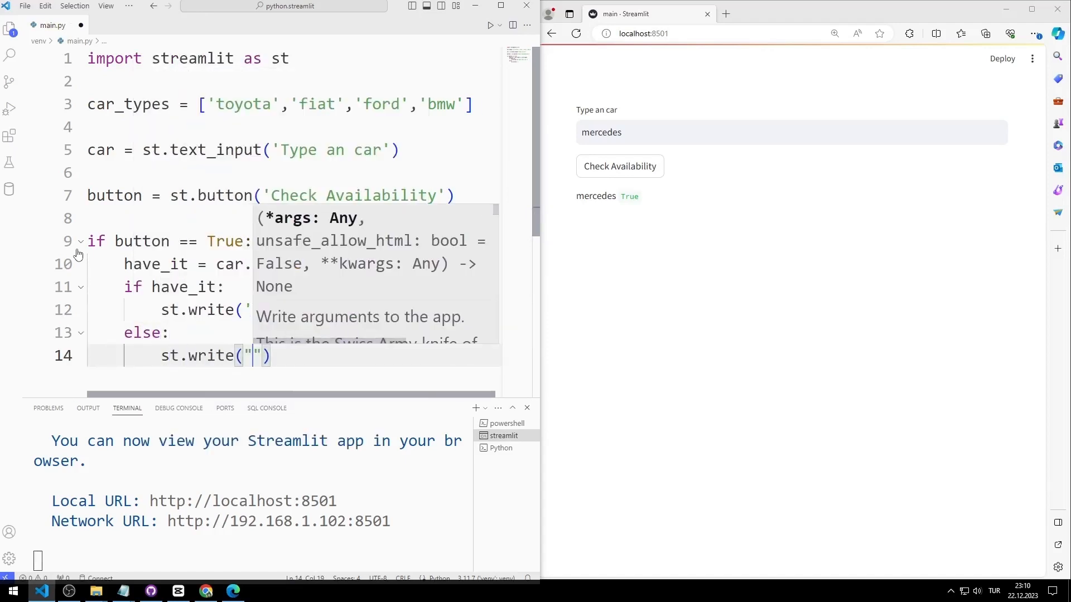
text(We don)
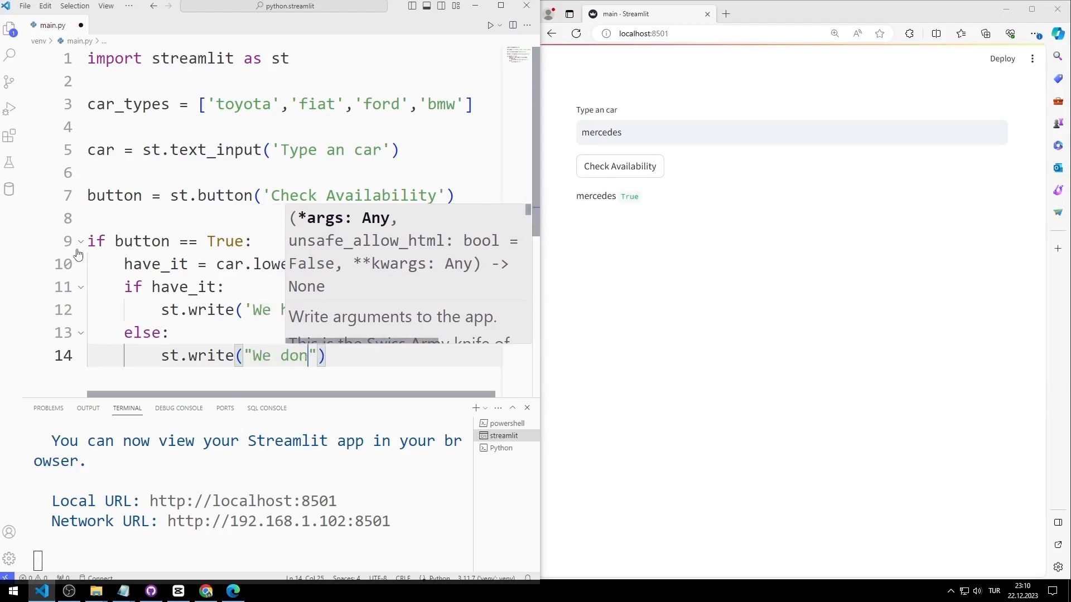
text('t have that car.)
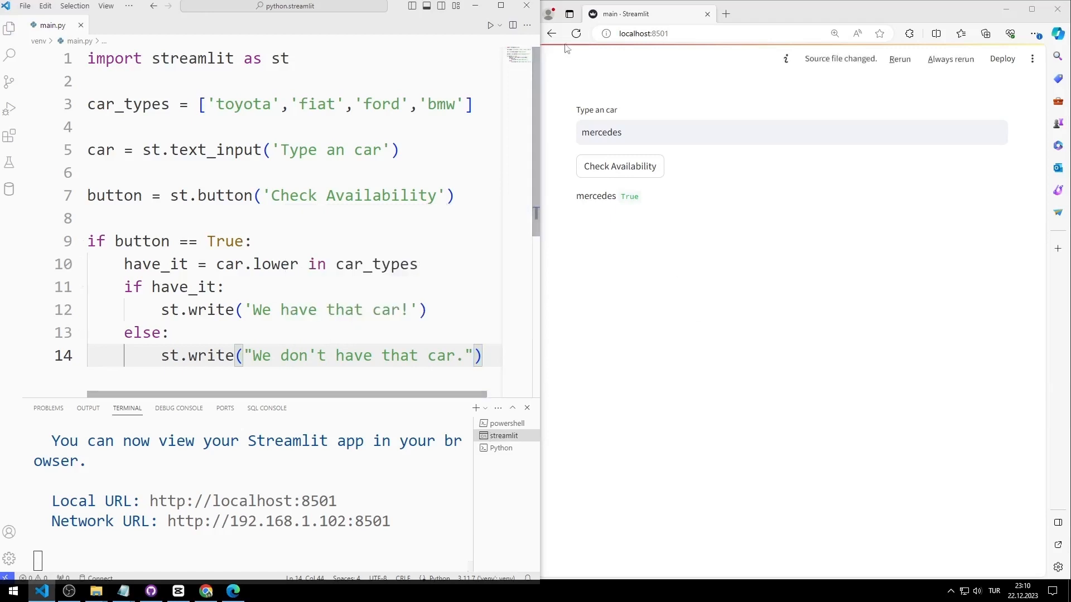
Step: Rerun and test toyota, which wrongly fails, then add () so car.lower() is called
click(899, 58)
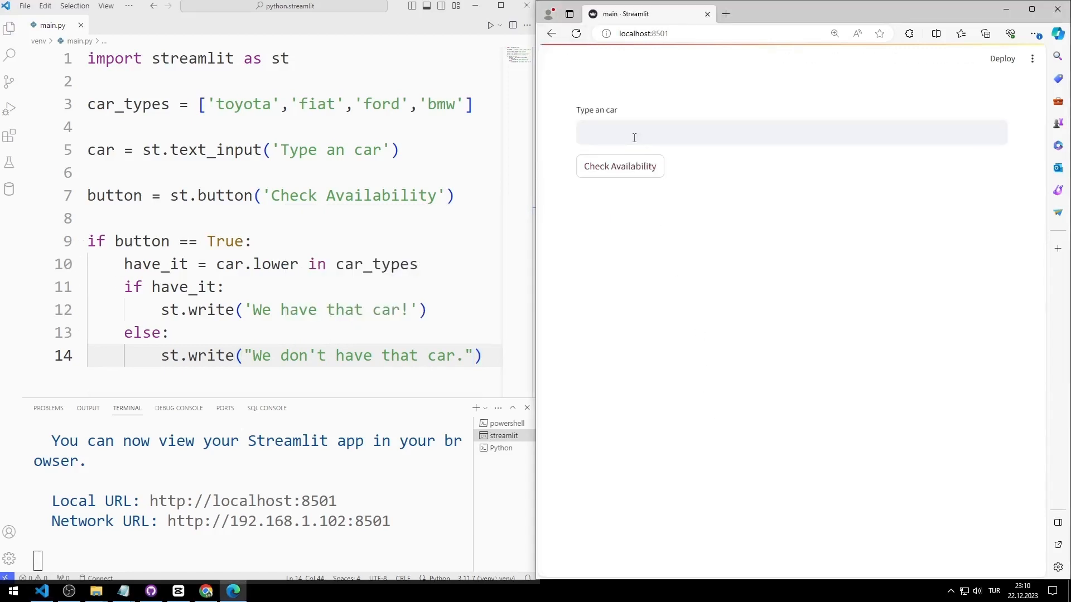
text(toyota)
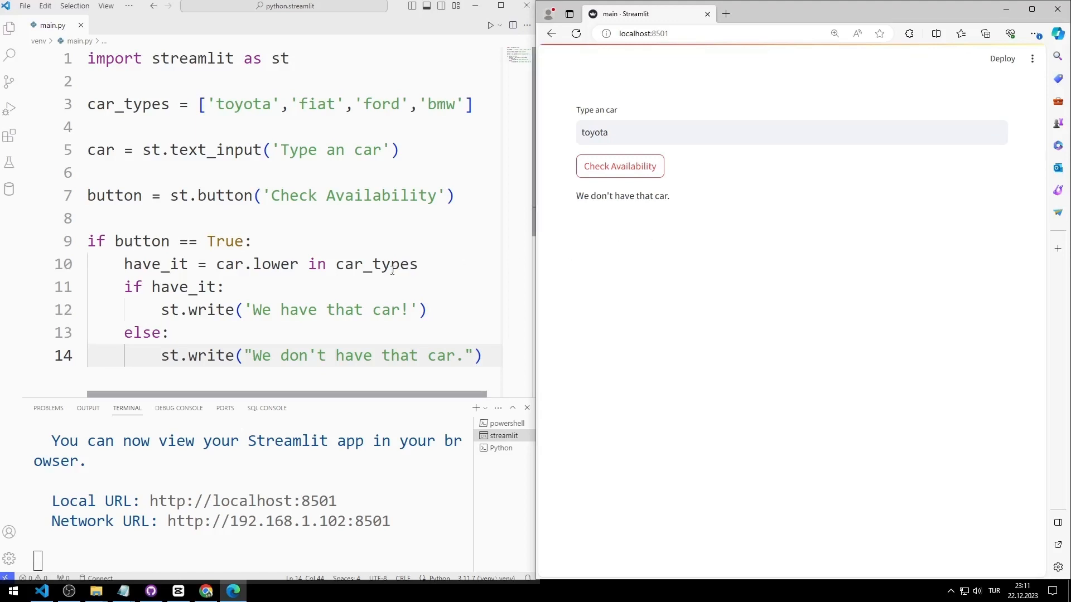
text(())
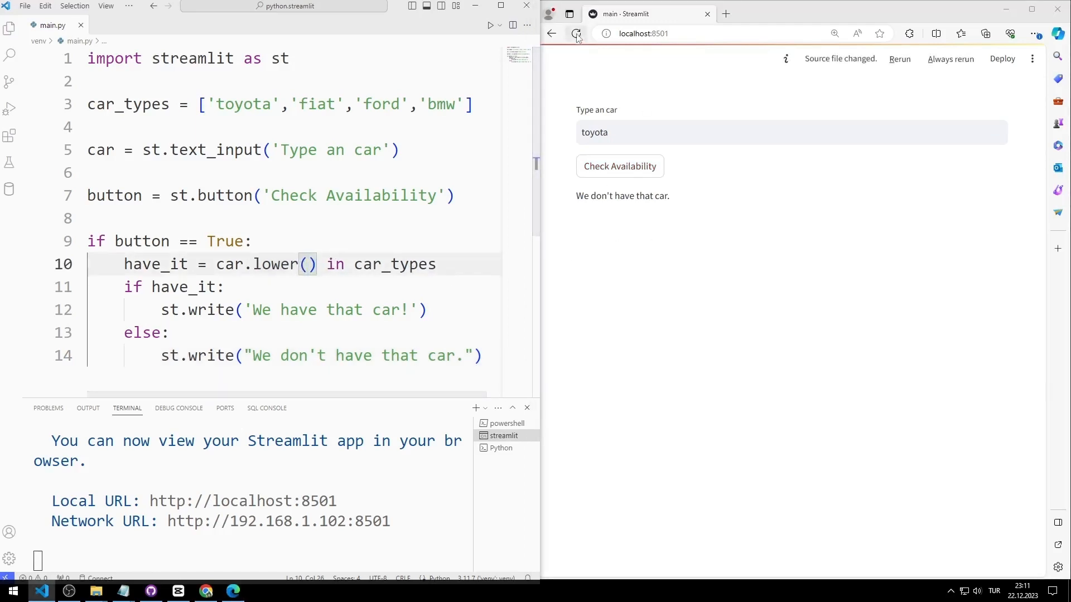
Step: Reload and check toyota, mustang and ford: toyota and ford available, mustang not
click(576, 34)
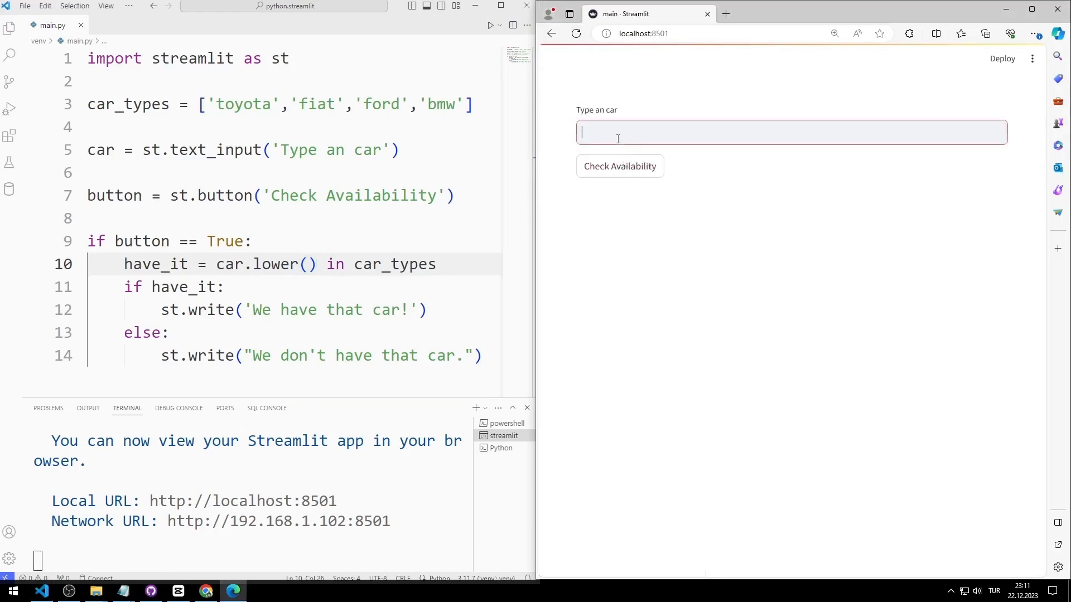
text(toyota)
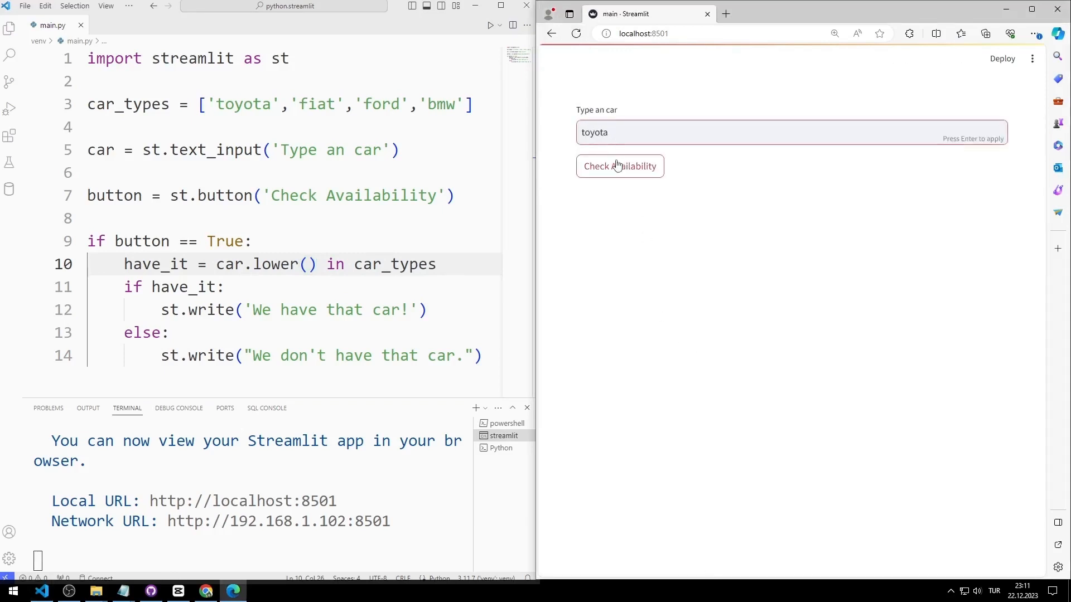
click(621, 166)
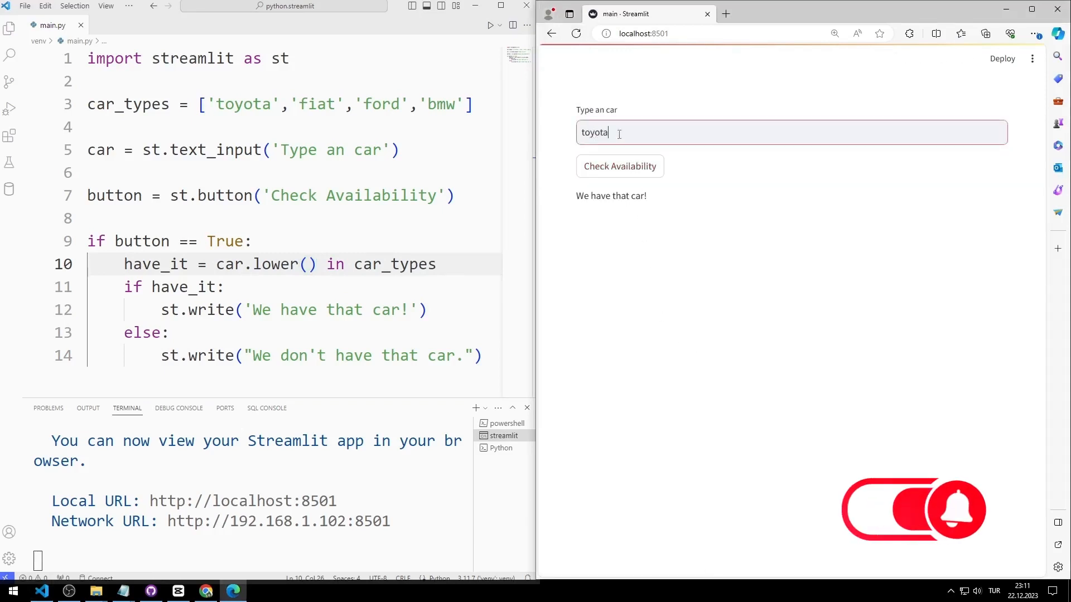
text(mustang)
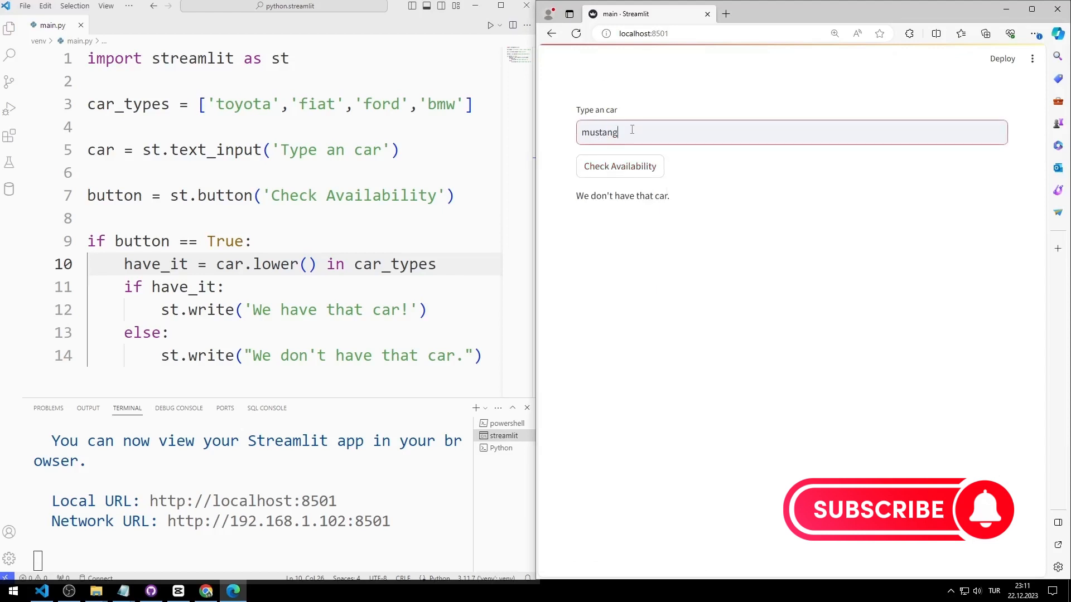
text(ford)
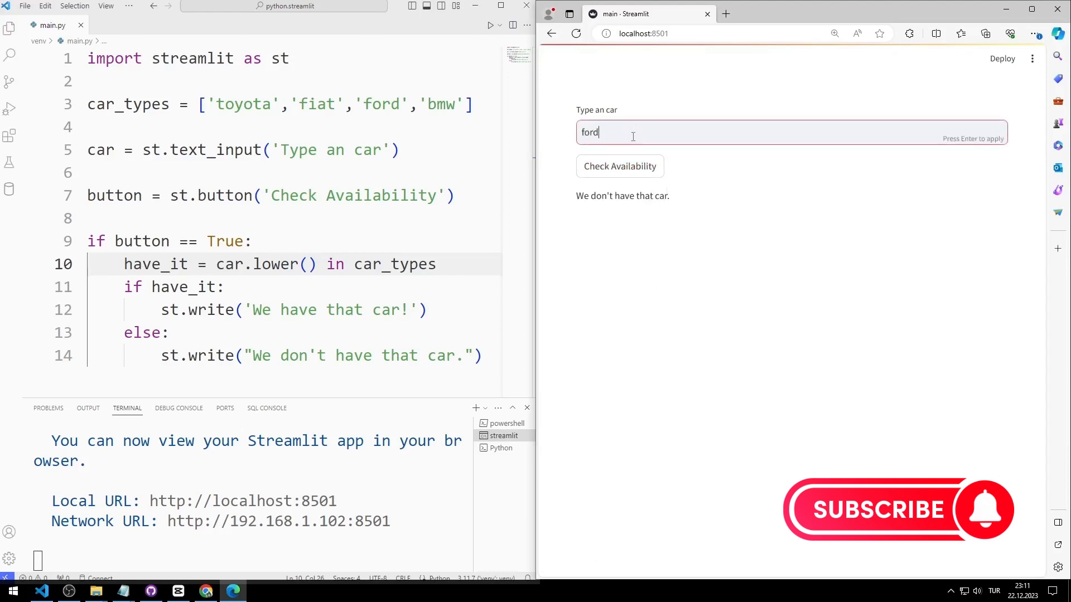
click(620, 166)
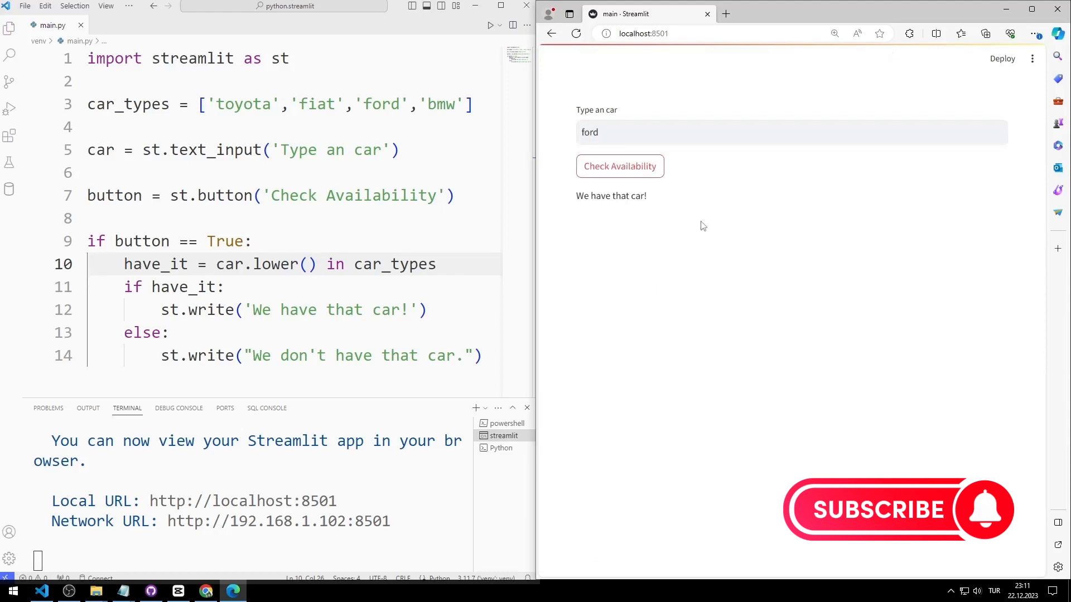